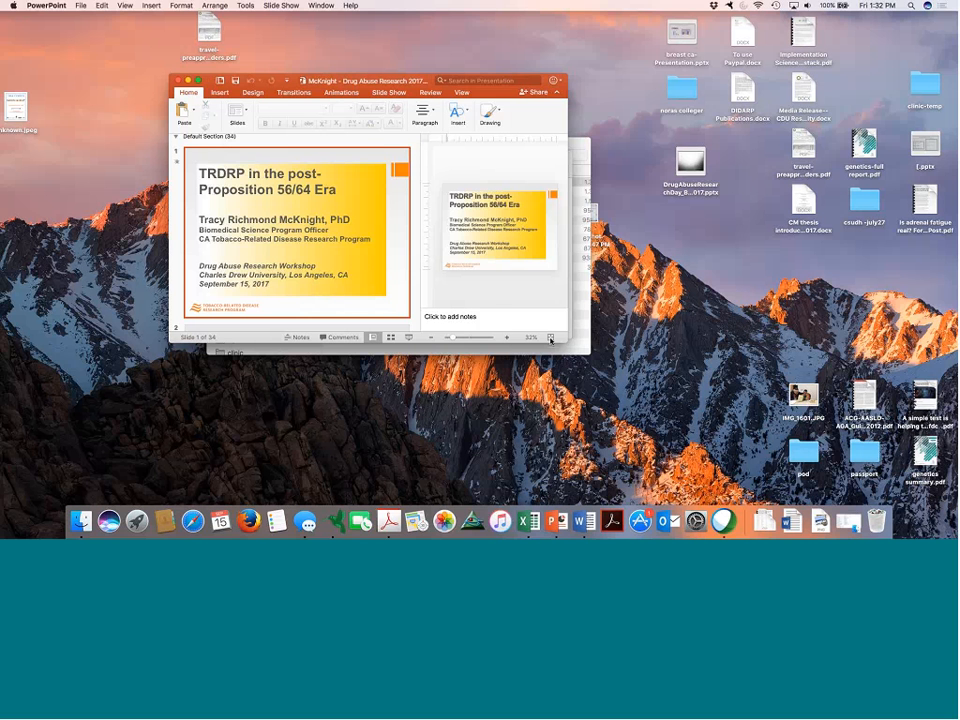
Step: Start the TRDRP slide show in Presenter View on slide 1 of 34
{"action": "left_click", "coordinate": [389, 91]}
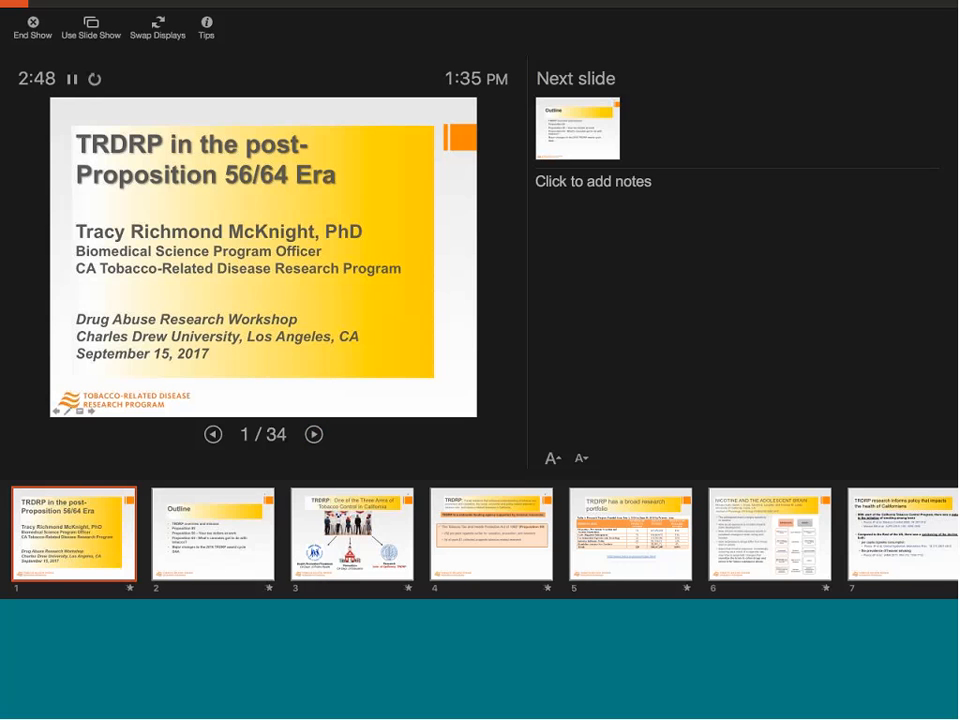
{"action": "mouse_move", "coordinate": [278, 306]}
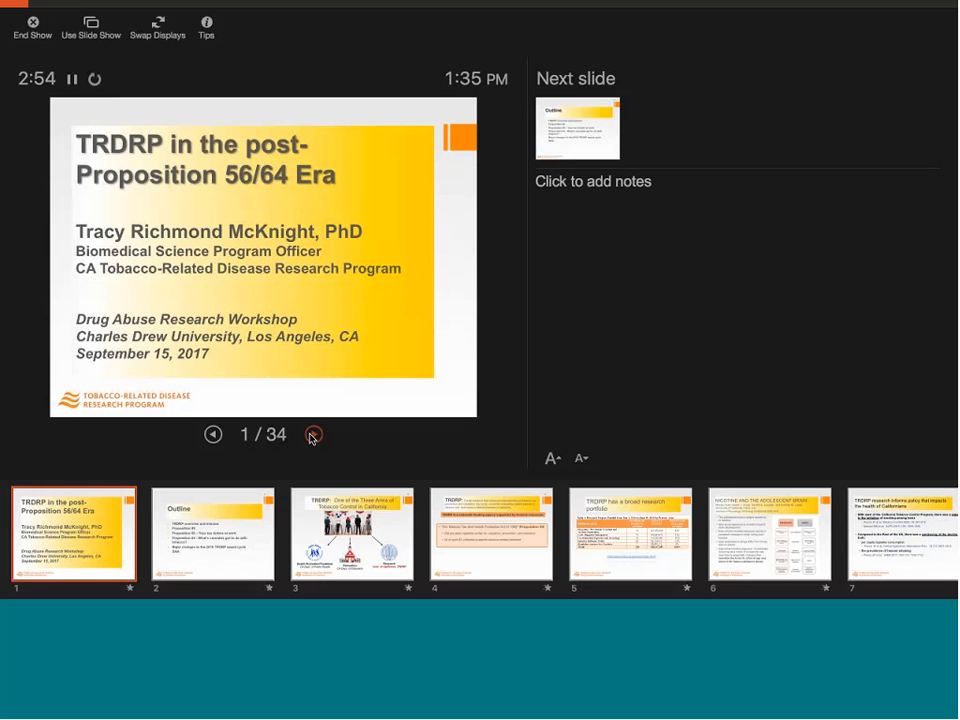
Step: Advance from the title slide to the Outline slide
{"action": "left_click", "coordinate": [313, 433]}
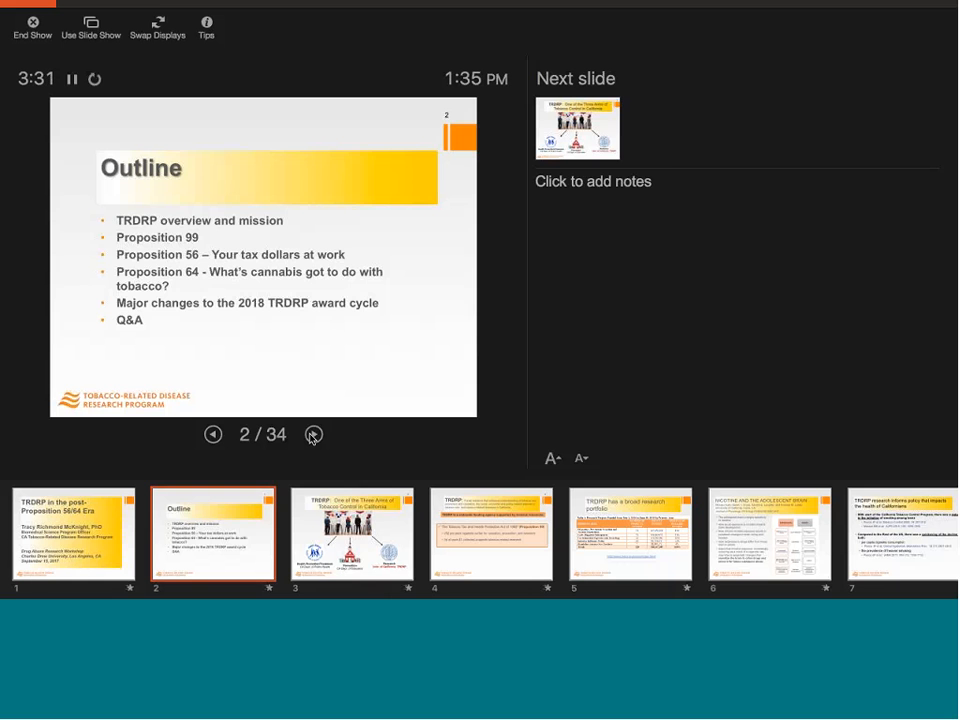
Step: Advance to 'TRDRP: One of the Three Arms of Tobacco Control'
{"action": "left_click", "coordinate": [313, 434]}
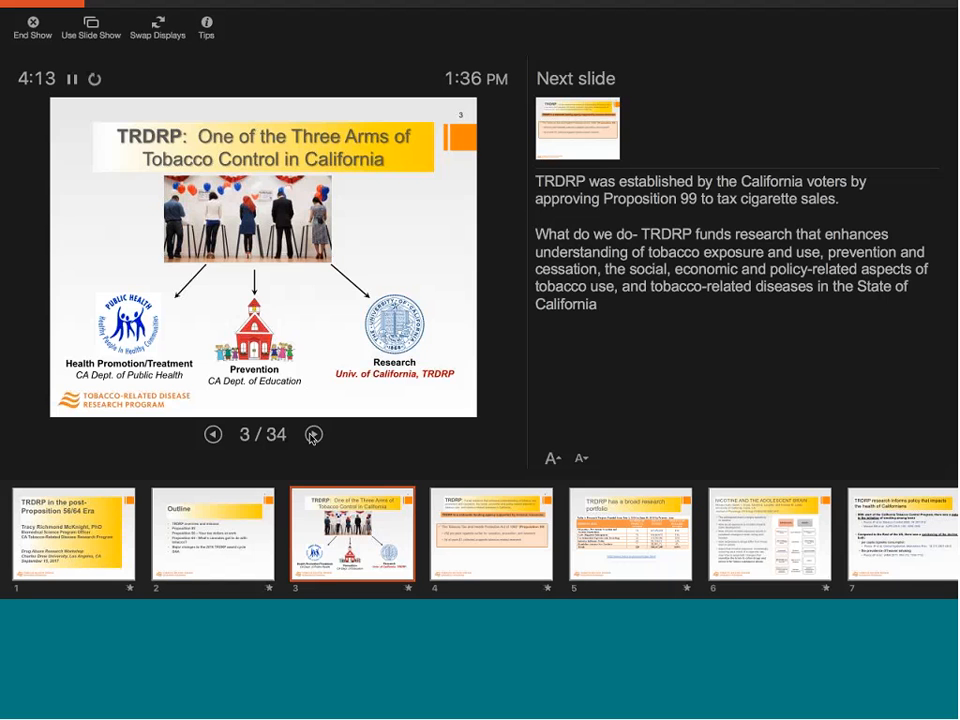
Step: Advance to slide 4 on TRDRP funding through Proposition 99
{"action": "left_click", "coordinate": [313, 434]}
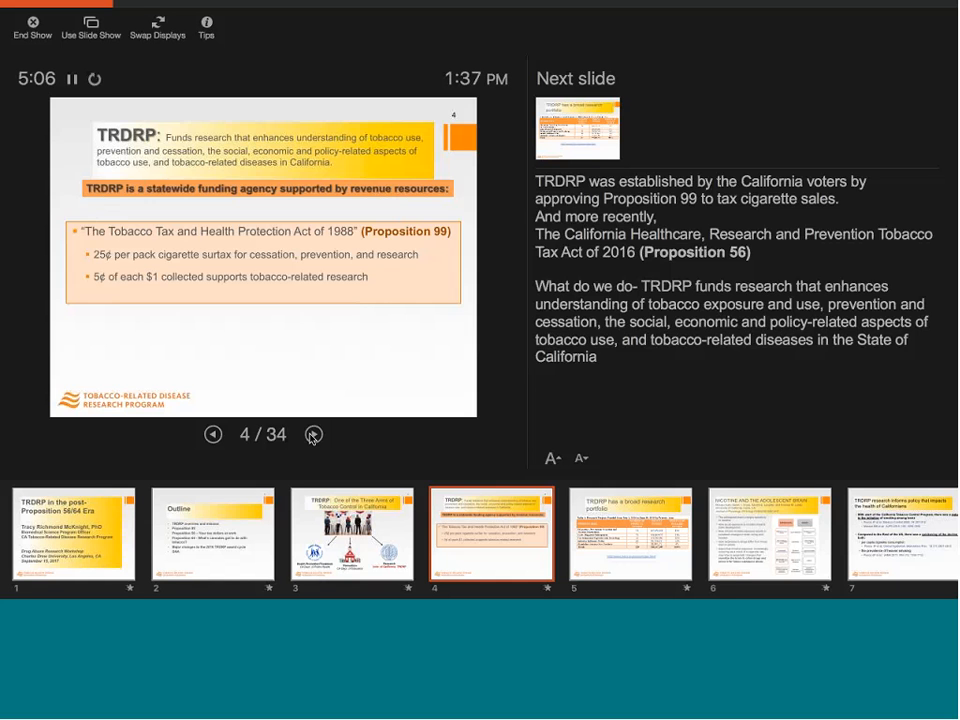
Step: Advance to slide 5, 'TRDRP has a broad research portfolio', with its funding table
{"action": "left_click", "coordinate": [314, 434]}
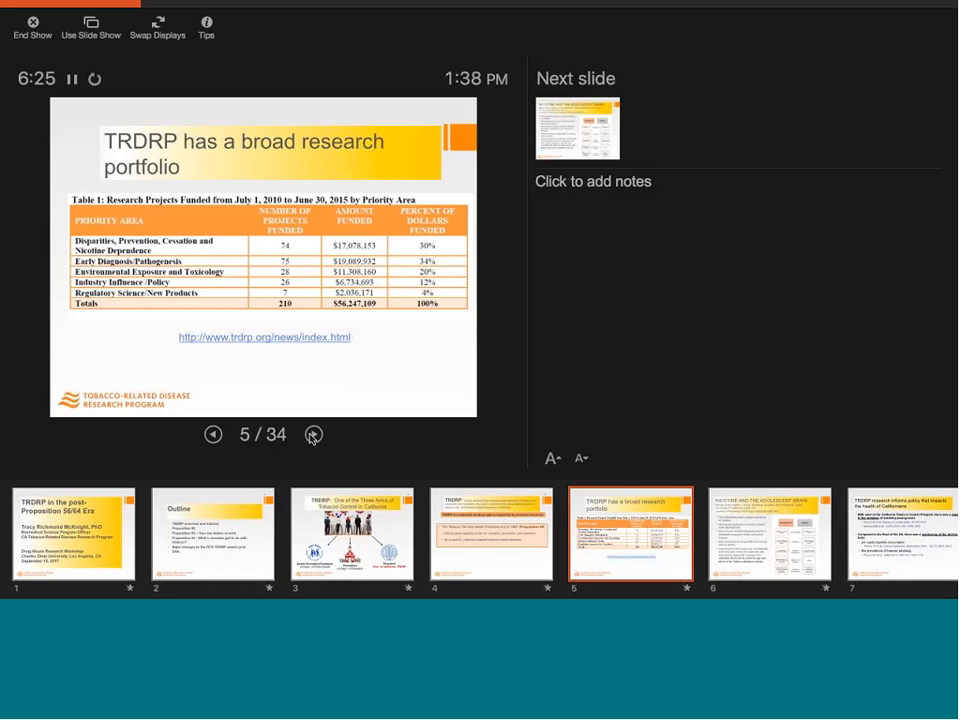
Step: Advance to slide 6, 'Nicotine and the Adolescent Brain'
{"action": "left_click", "coordinate": [313, 434]}
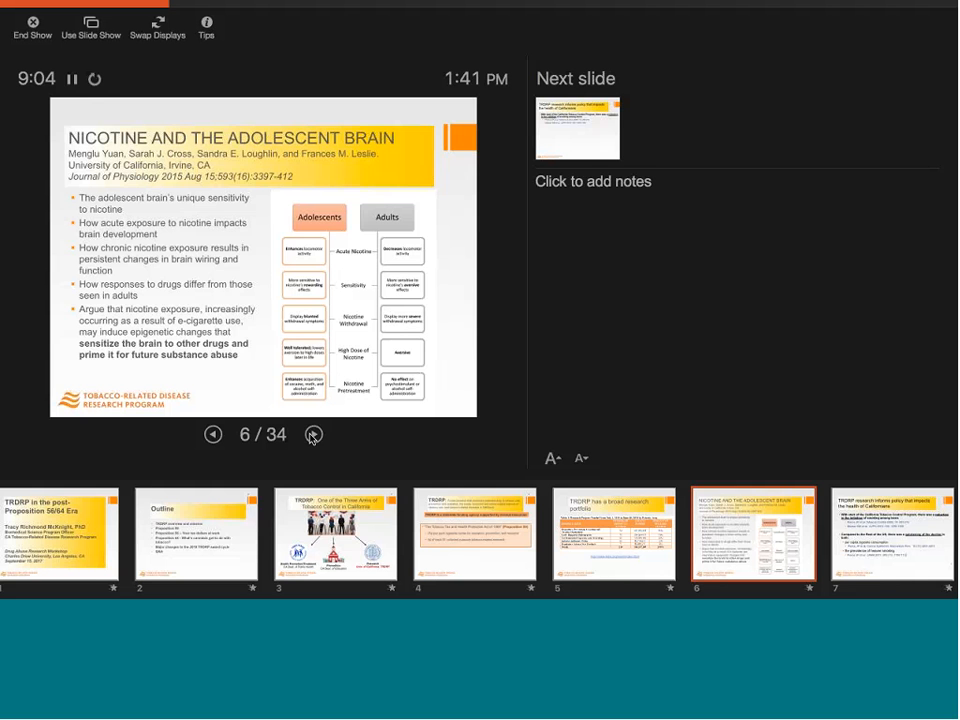
Step: Advance to slide 7 on TRDRP research informing policy for Californians
{"action": "left_click", "coordinate": [313, 434]}
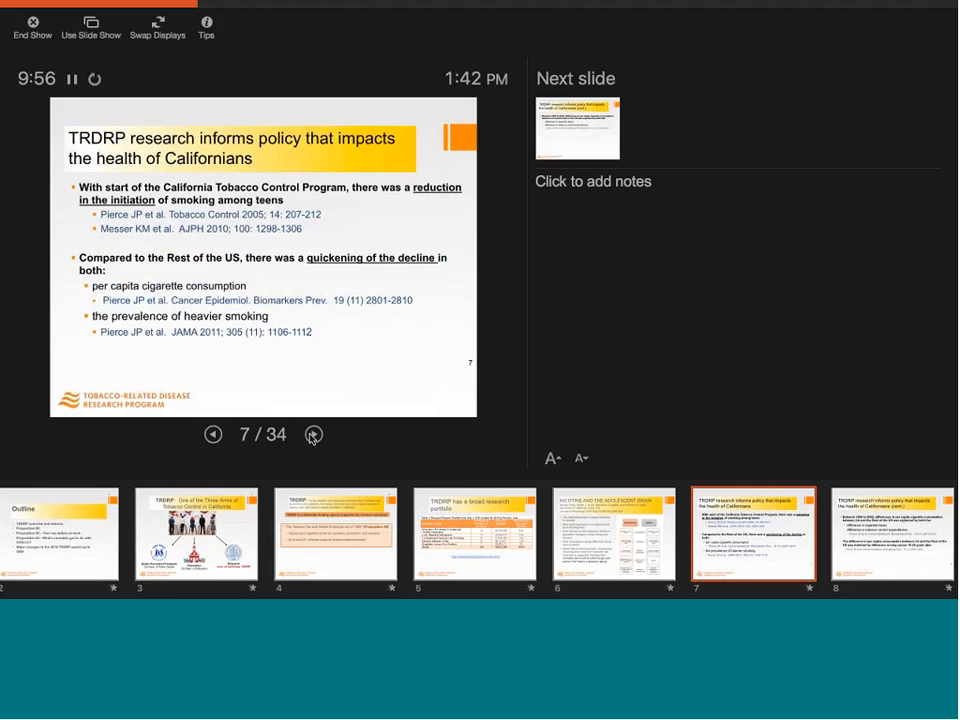
Step: Advance to slide 8, the continued policy-impact slide
{"action": "left_click", "coordinate": [314, 433]}
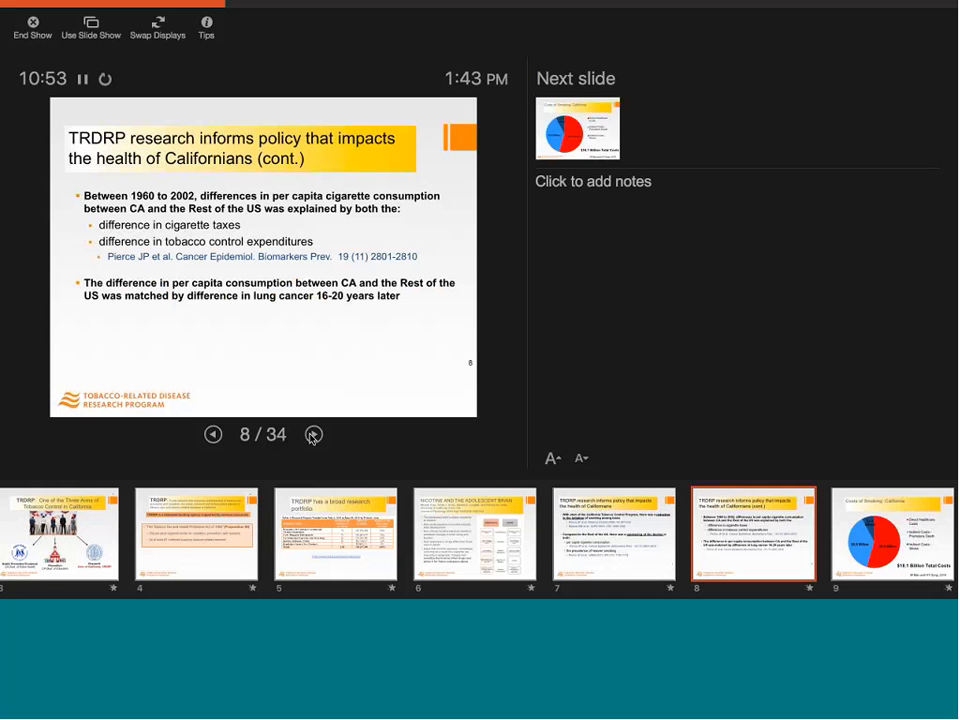
Step: Jump ahead to slide 9, then return to slide 8
{"action": "left_click", "coordinate": [314, 434]}
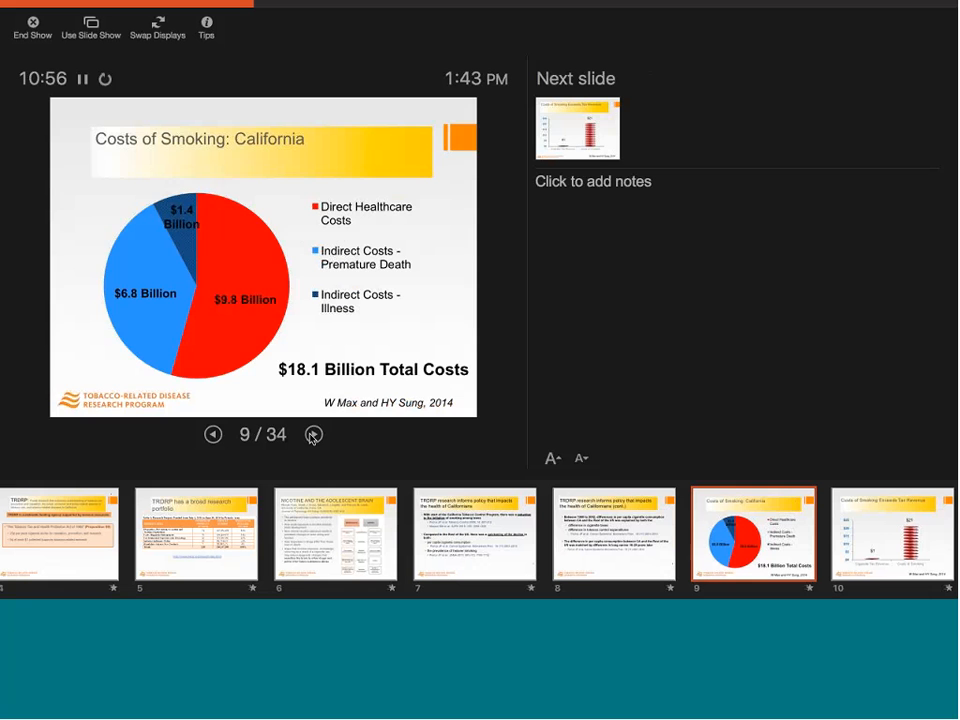
{"action": "left_click", "coordinate": [213, 433]}
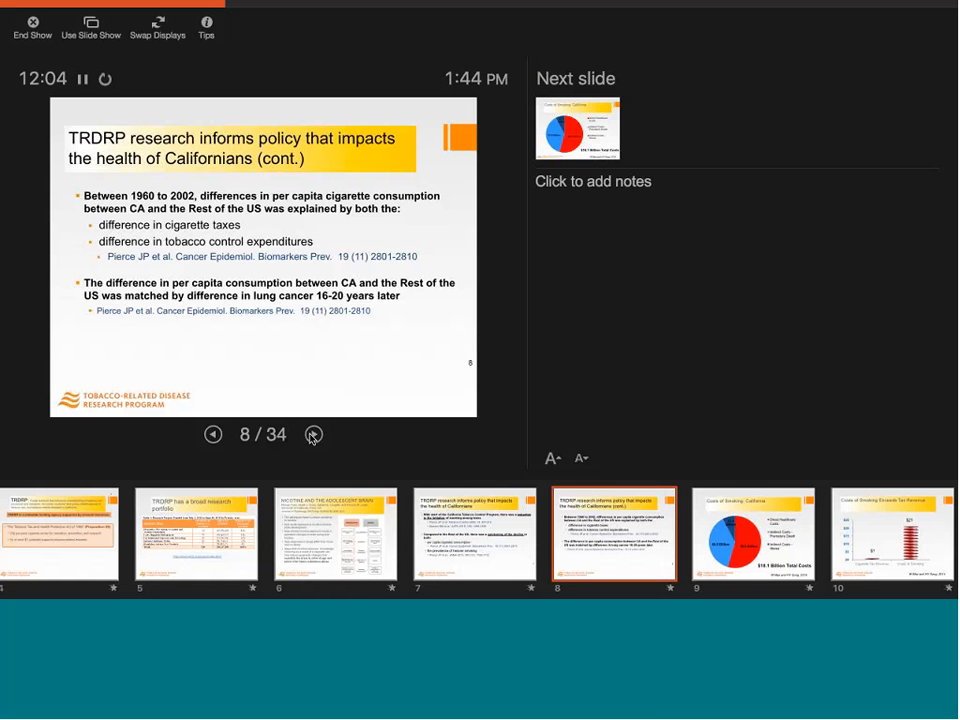
Step: Advance past the California costs pie chart to slide 10, 'Costs of Smoking Exceeds Tax Revenue'
{"action": "left_click", "coordinate": [313, 433]}
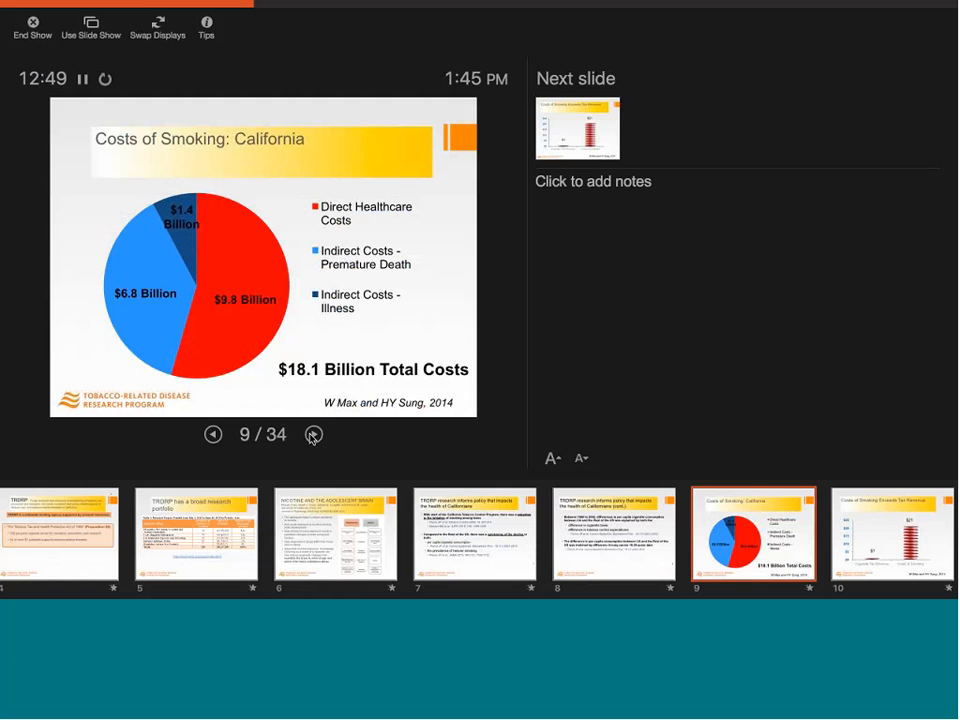
{"action": "left_click", "coordinate": [313, 434]}
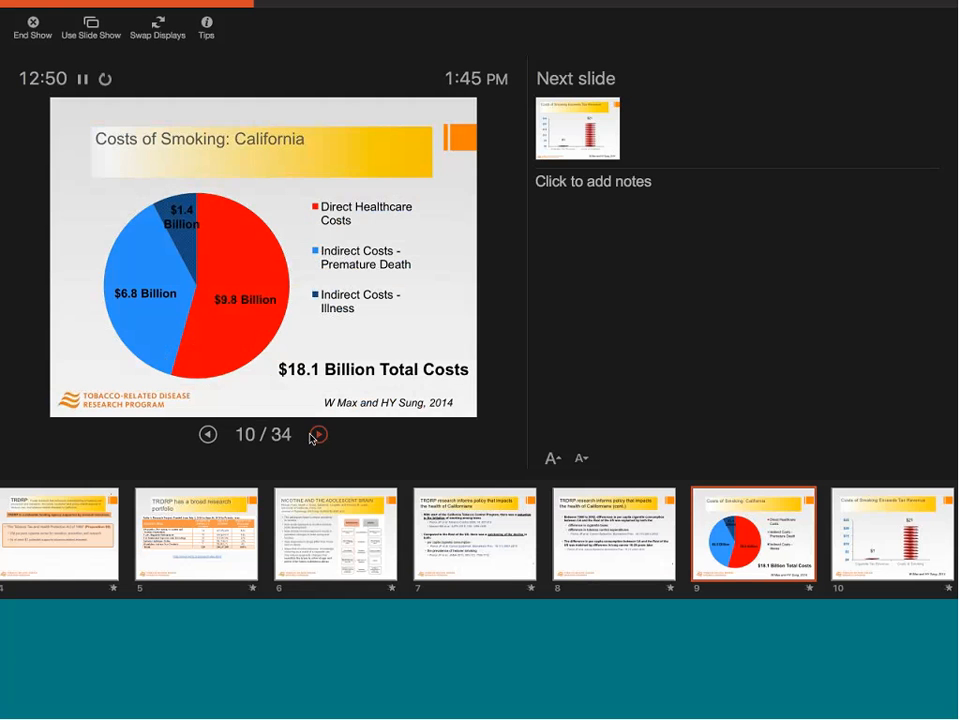
{"action": "left_click", "coordinate": [318, 434]}
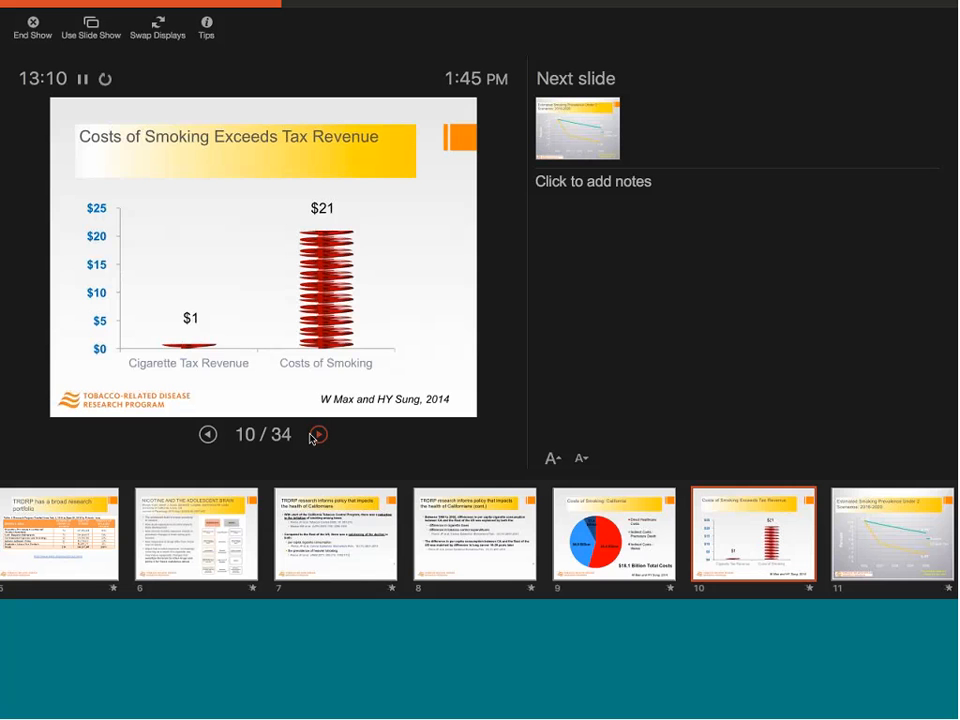
Step: Advance one slide to slide 11, 'Estimated Smoking Prevalence Under 2 Scenarios: 2016-2020'
{"action": "left_click", "coordinate": [318, 434]}
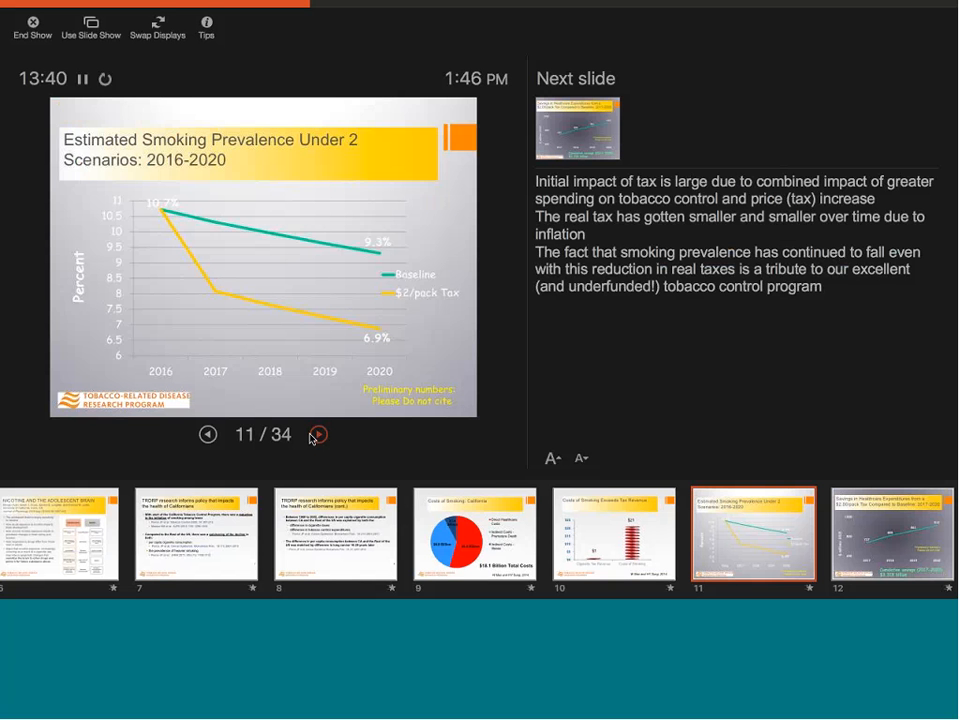
Step: Preview slide 13 on TRDRP, then return to slide 12's $2.00/pack healthcare savings
{"action": "left_click", "coordinate": [318, 434]}
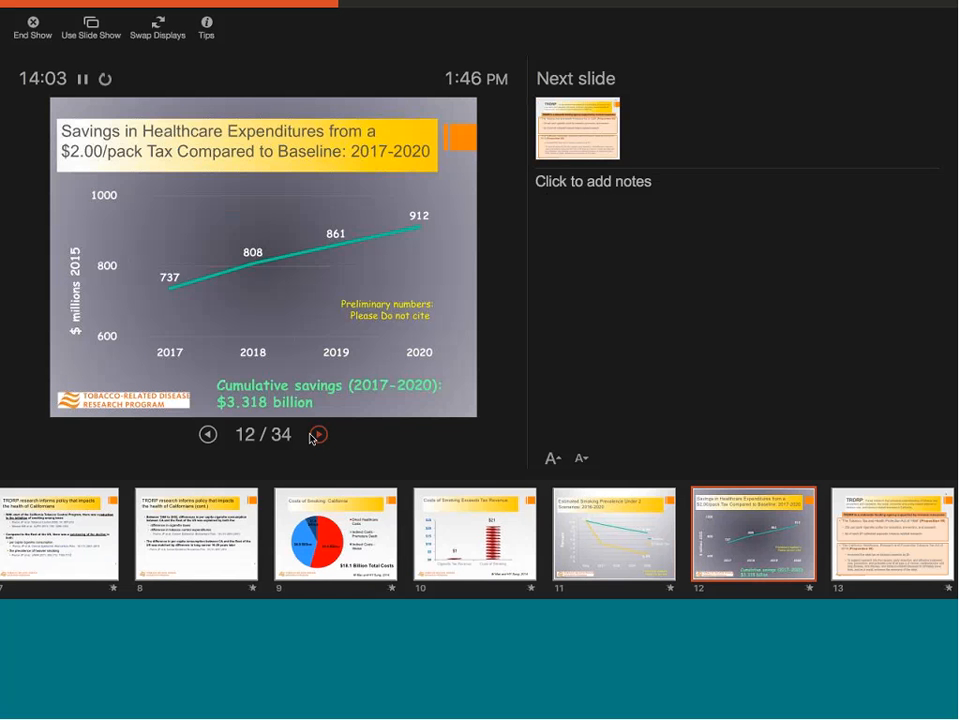
{"action": "left_click", "coordinate": [318, 434]}
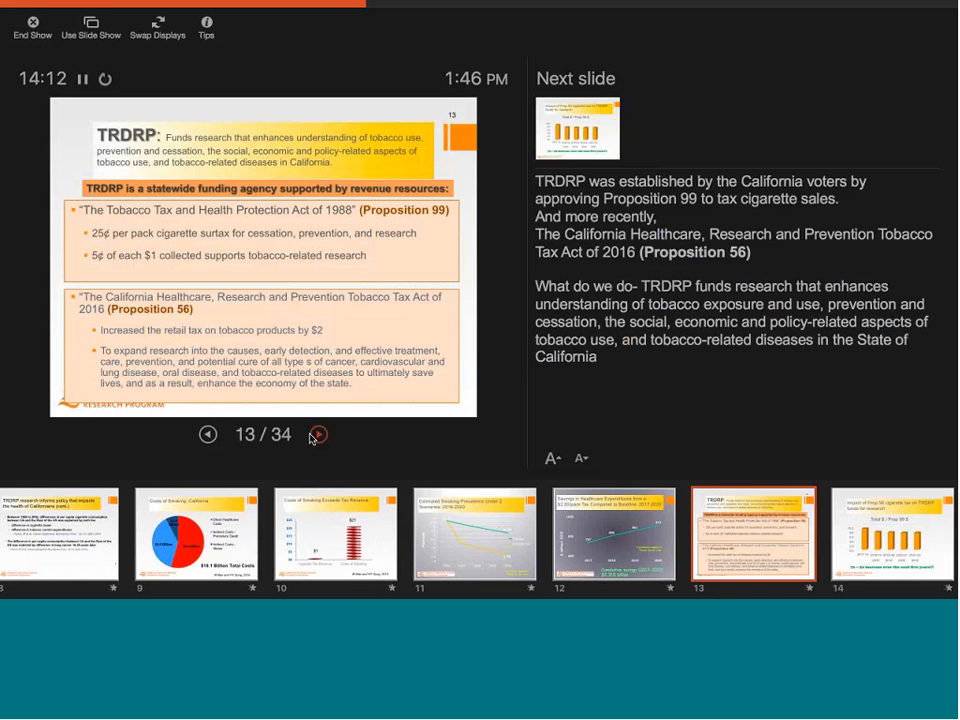
{"action": "left_click", "coordinate": [207, 434]}
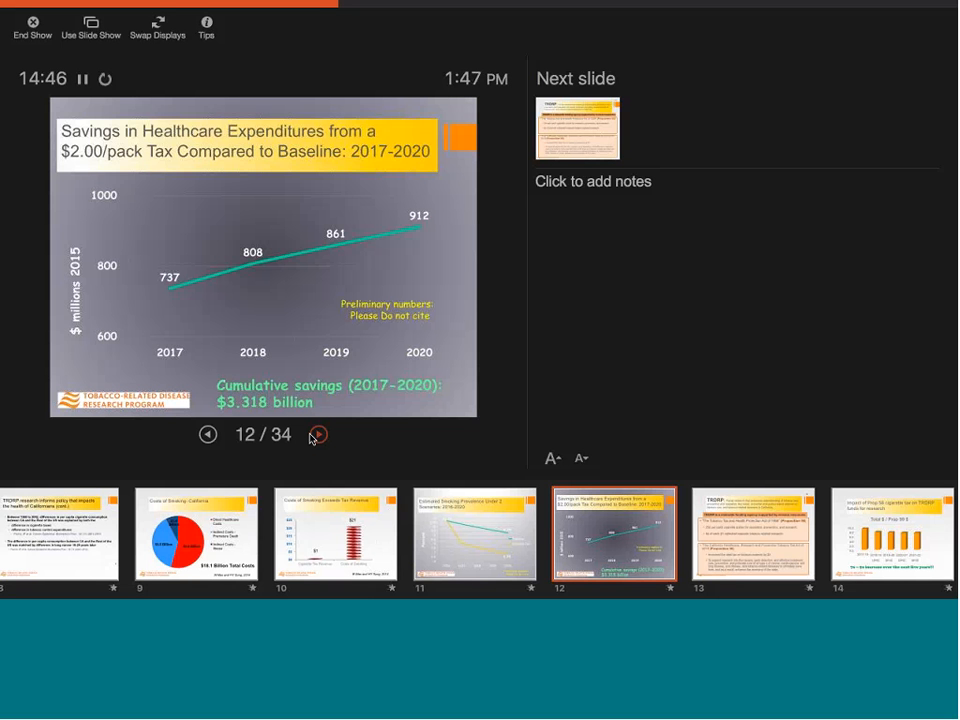
Step: Advance to slide 14, 'Impact of Prop 56 cigarette tax on TRDRP funds for research'
{"action": "left_click", "coordinate": [318, 434]}
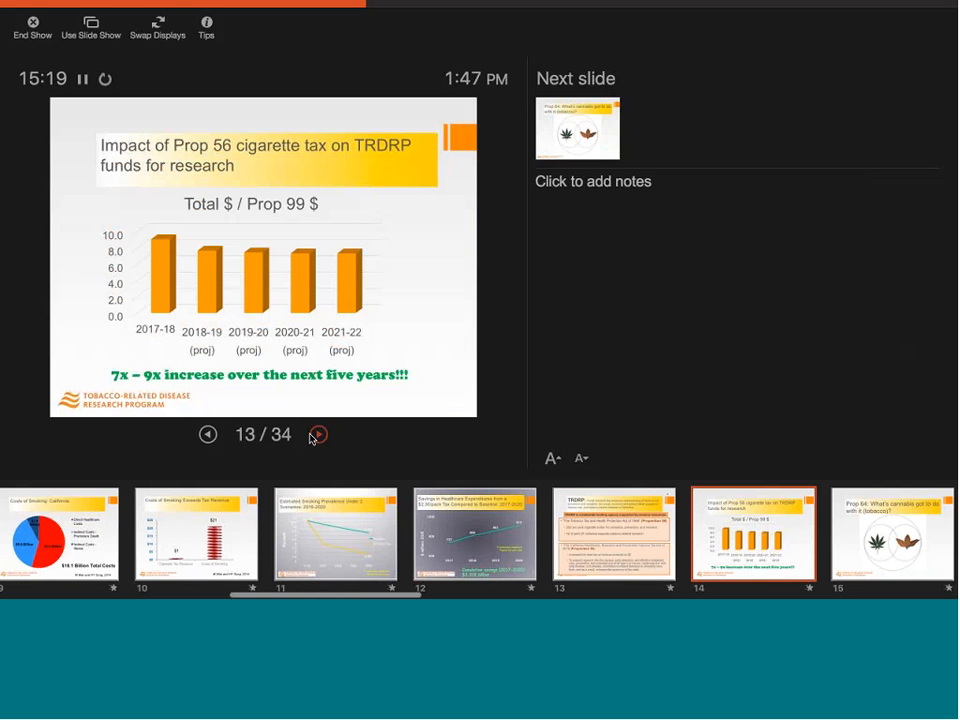
{"action": "left_click", "coordinate": [318, 433]}
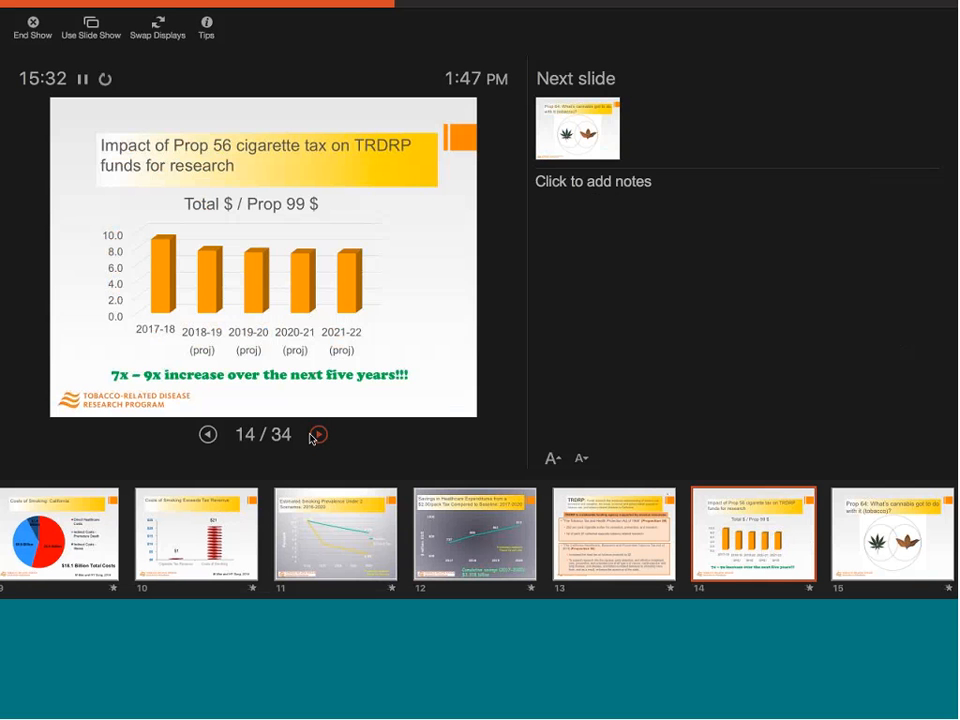
{"action": "mouse_move", "coordinate": [284, 468]}
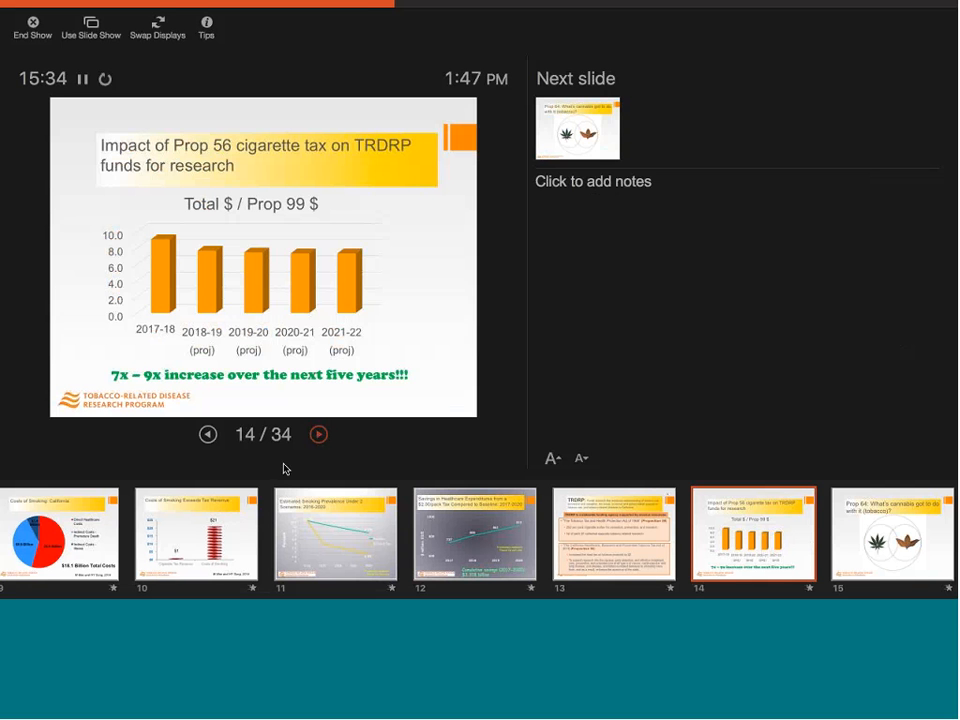
{"action": "mouse_move", "coordinate": [157, 347]}
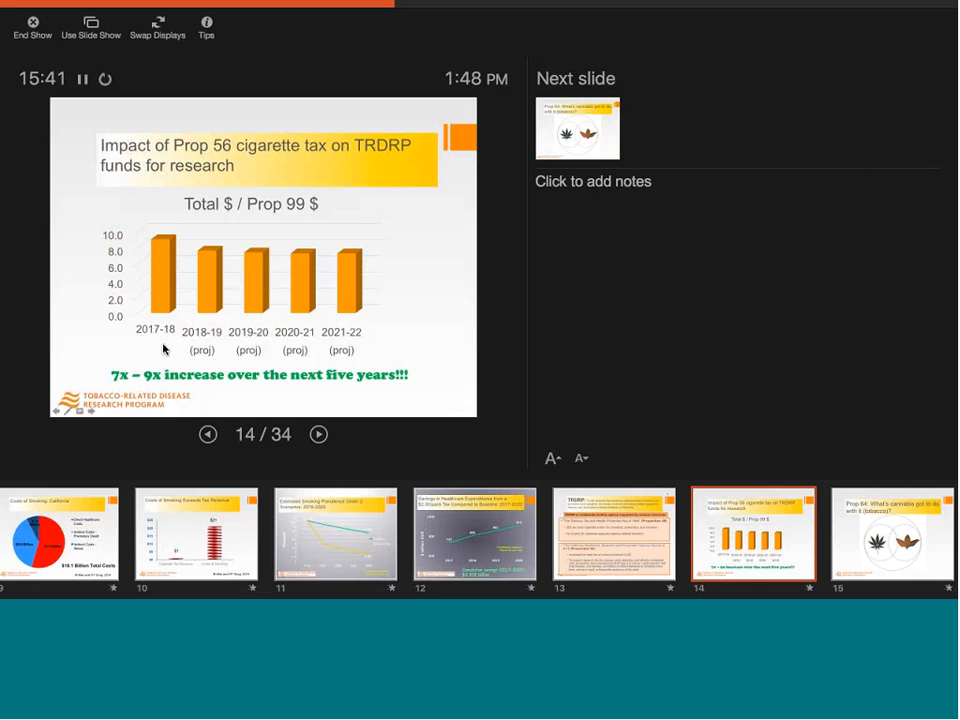
{"action": "mouse_move", "coordinate": [186, 333]}
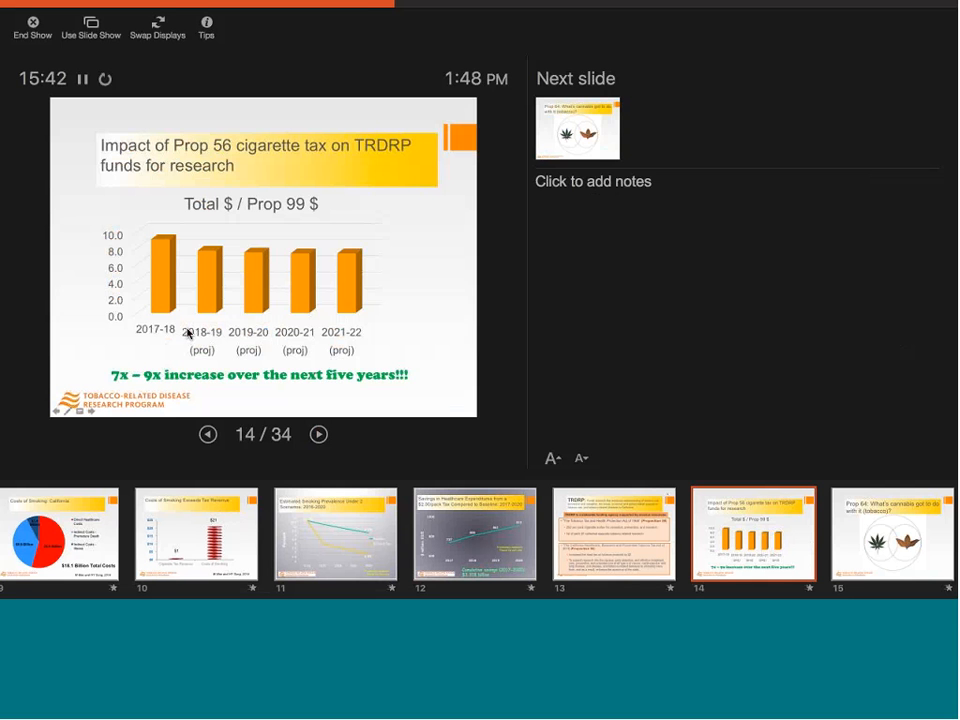
{"action": "mouse_move", "coordinate": [146, 323]}
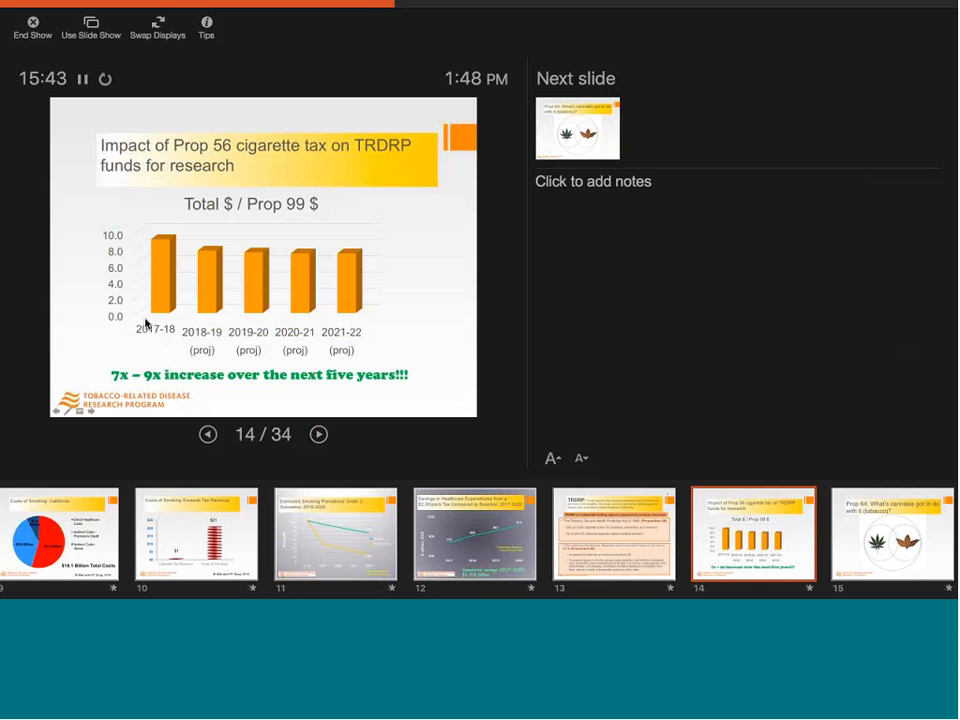
{"action": "mouse_move", "coordinate": [157, 246]}
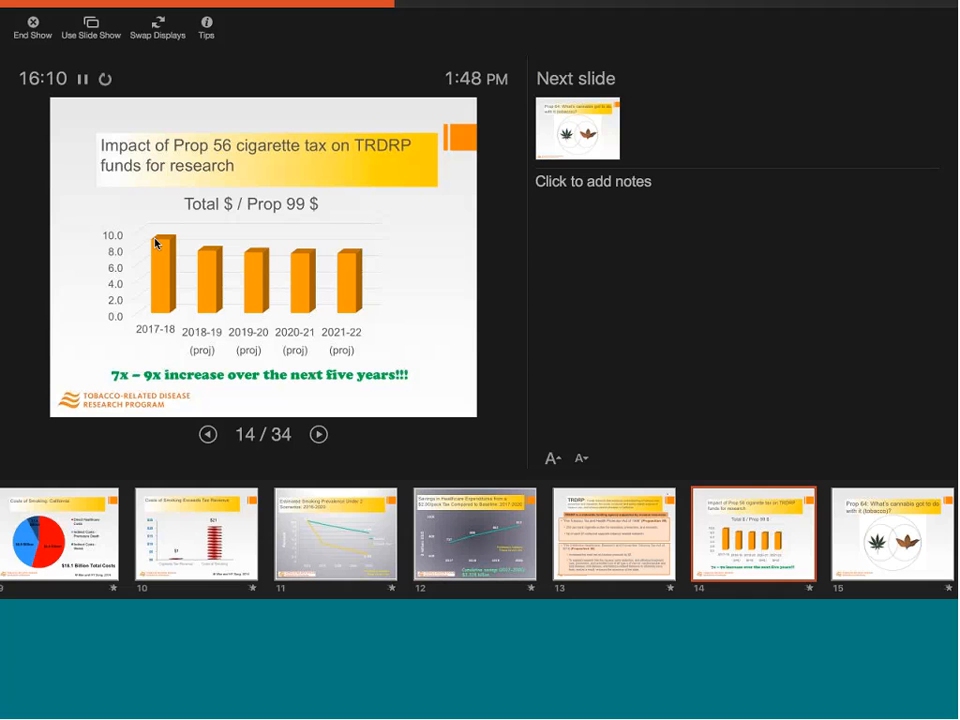
{"action": "mouse_move", "coordinate": [210, 263]}
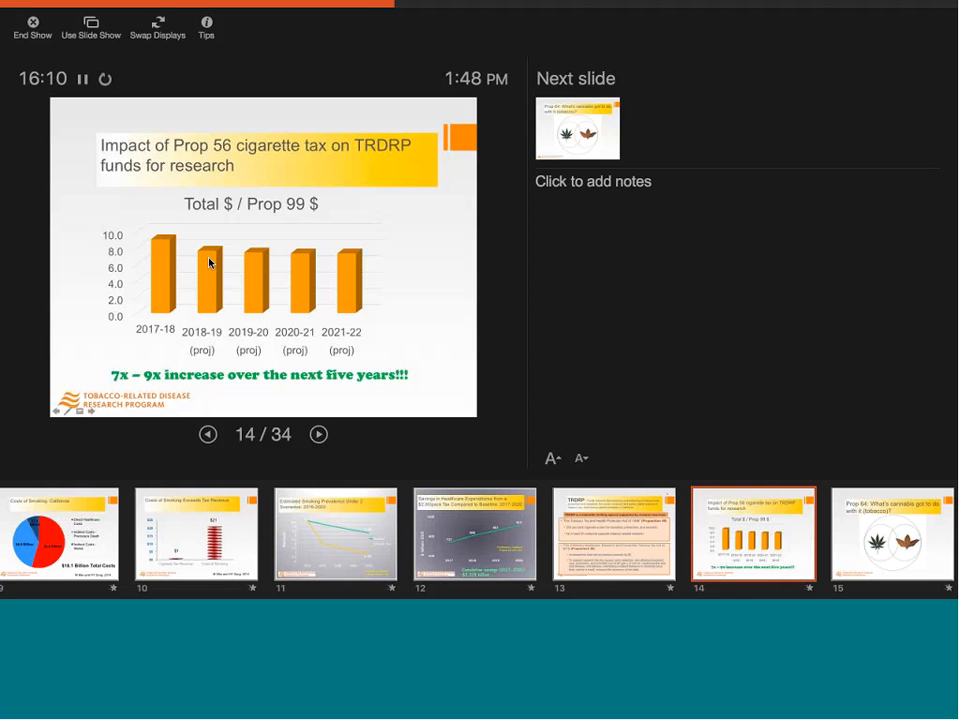
{"action": "mouse_move", "coordinate": [227, 256]}
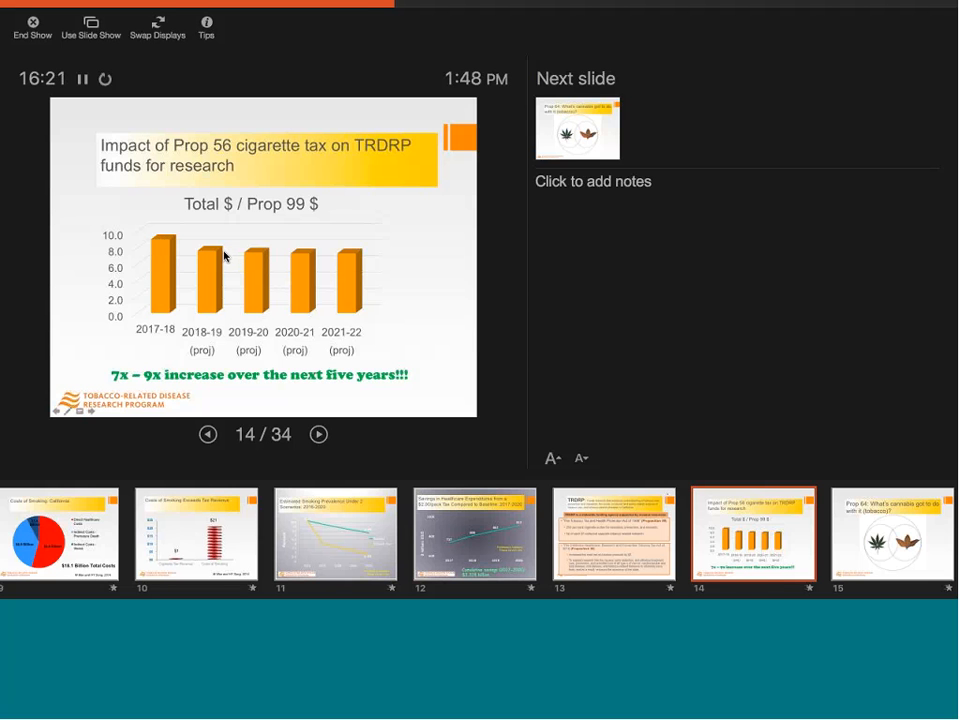
{"action": "mouse_move", "coordinate": [285, 275]}
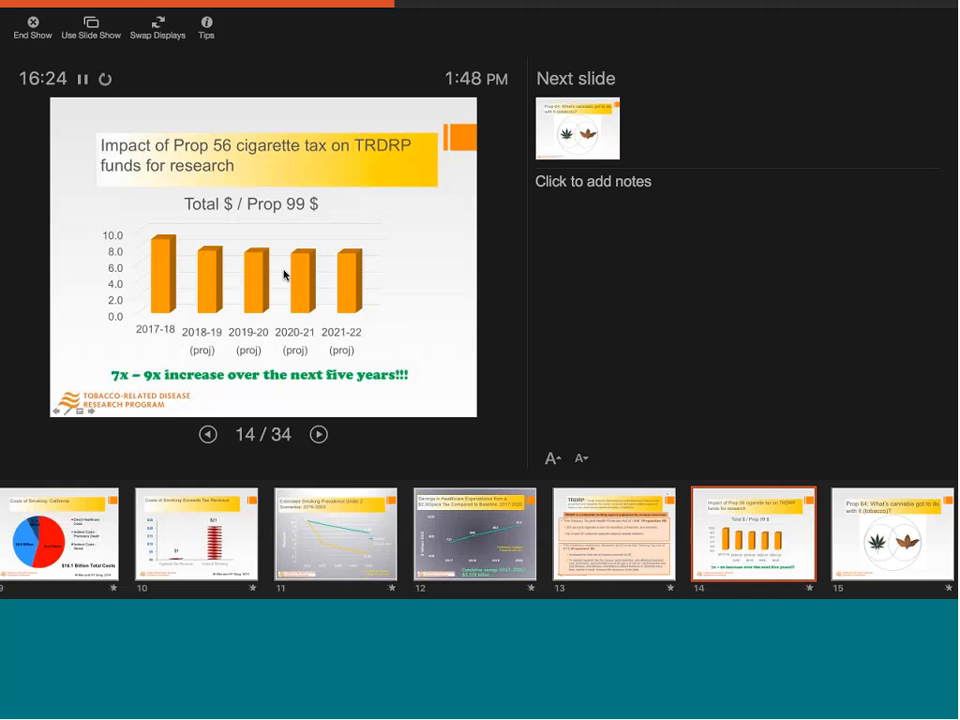
{"action": "mouse_move", "coordinate": [357, 270]}
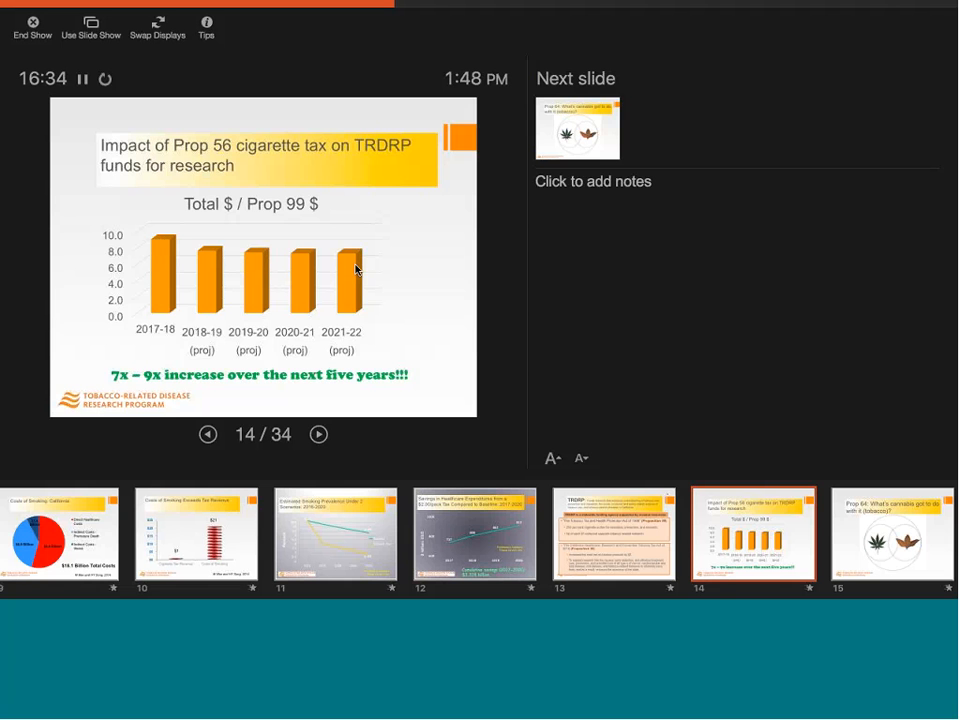
Step: Advance to slide 15, 'Prop 64: What's cannabis got to do with it (tobacco)?'
{"action": "left_click", "coordinate": [318, 434]}
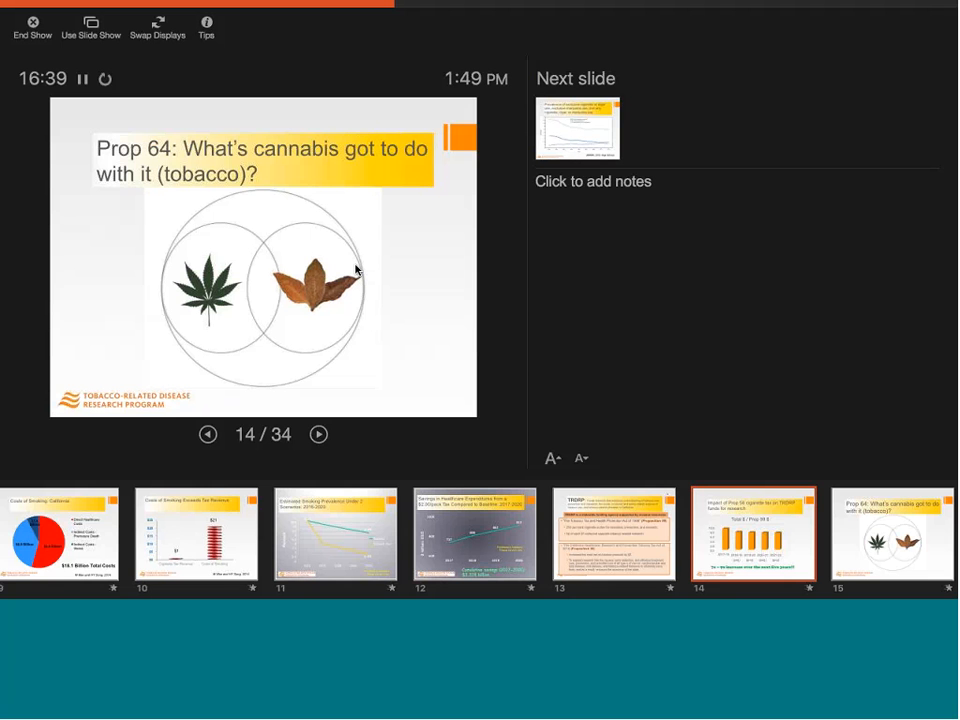
Step: Advance to slide 16, the exclusive cigarette, cigar or marijuana use prevalence chart
{"action": "left_click", "coordinate": [318, 434]}
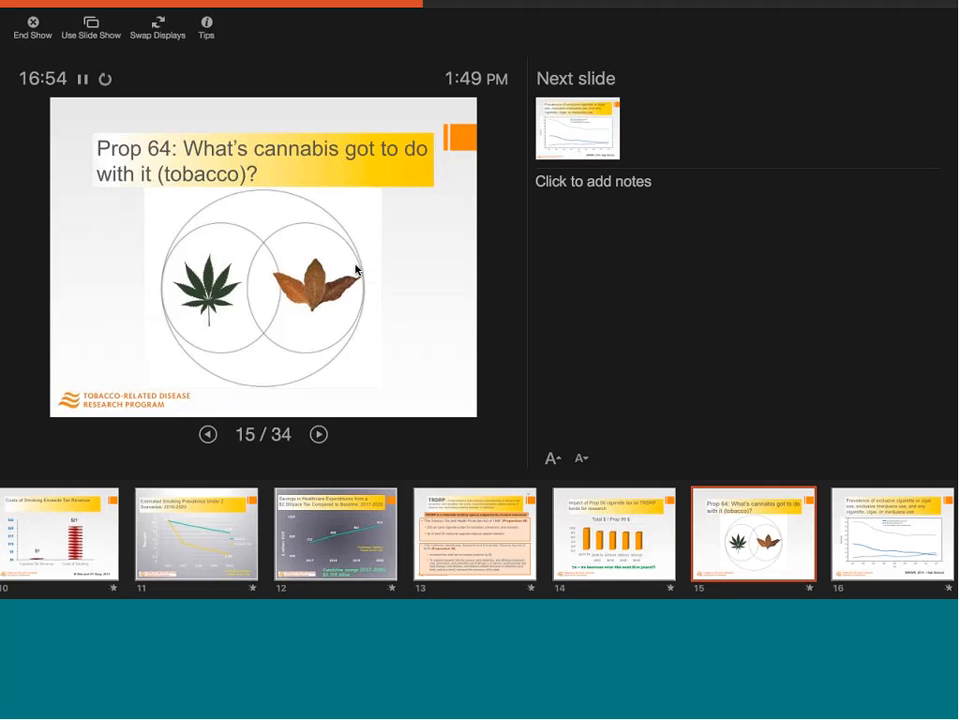
{"action": "left_click", "coordinate": [318, 434]}
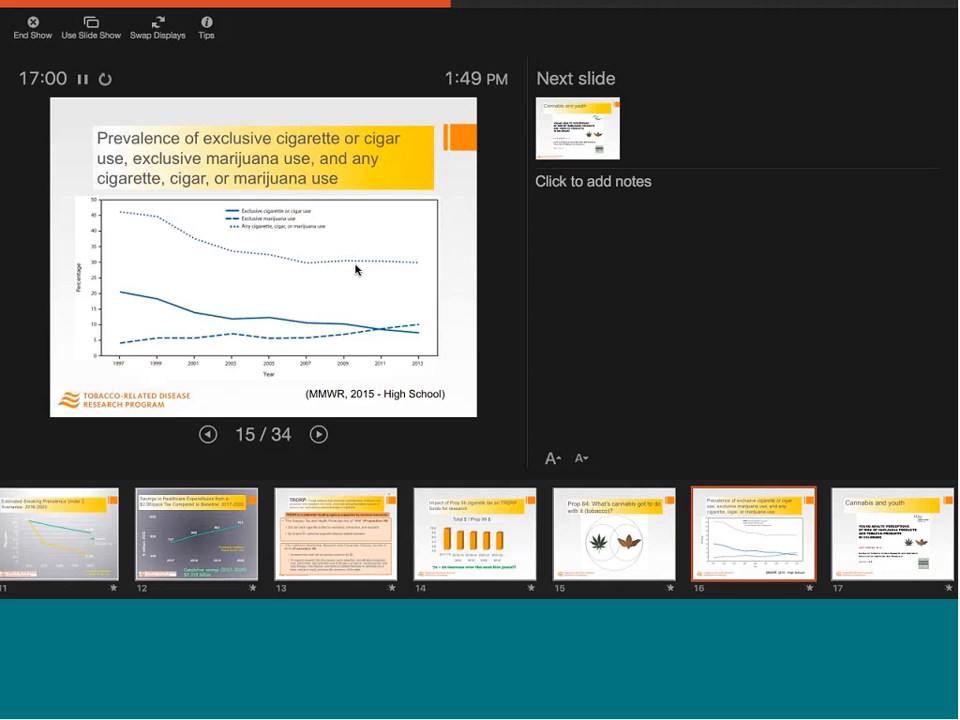
Step: Step forward toward slide 17, then back to slide 16's prevalence chart
{"action": "left_click", "coordinate": [318, 434]}
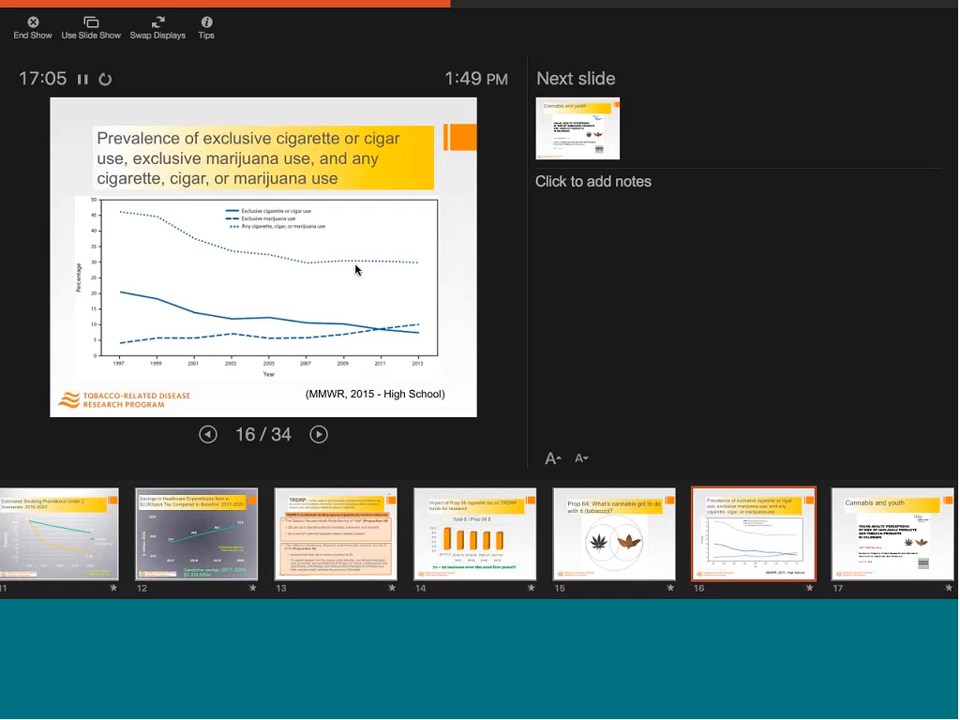
{"action": "mouse_move", "coordinate": [455, 246]}
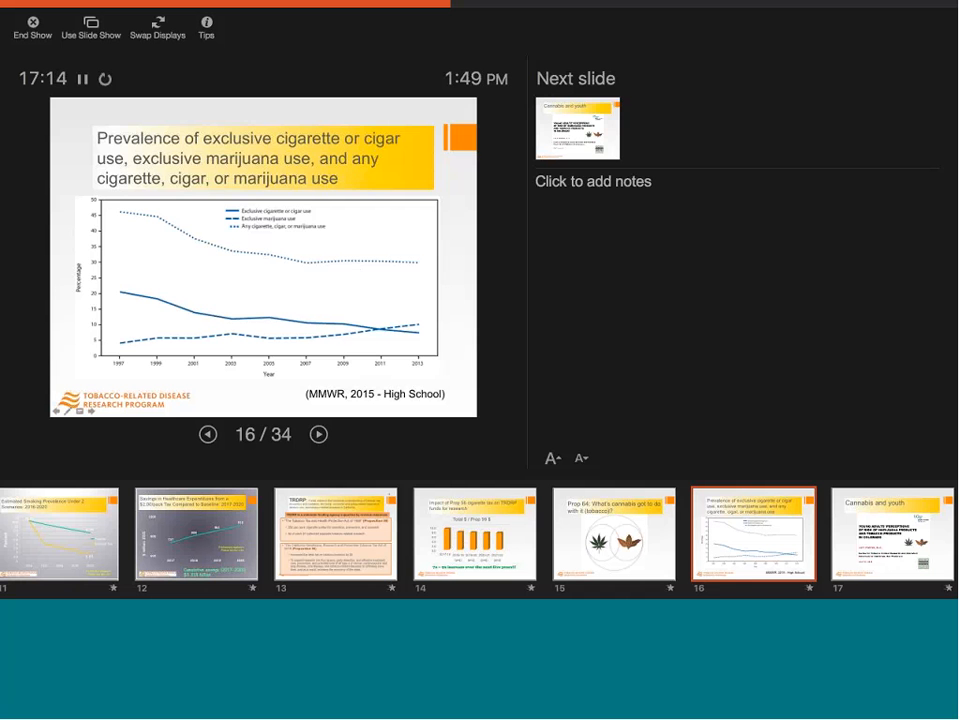
{"action": "left_click", "coordinate": [318, 434]}
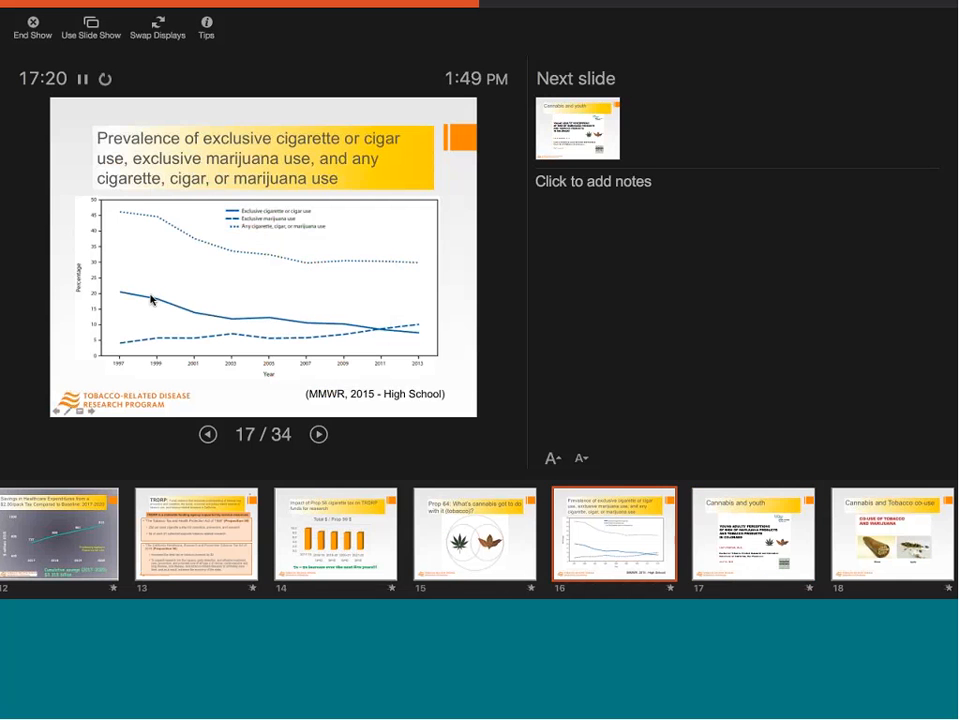
{"action": "left_click", "coordinate": [208, 434]}
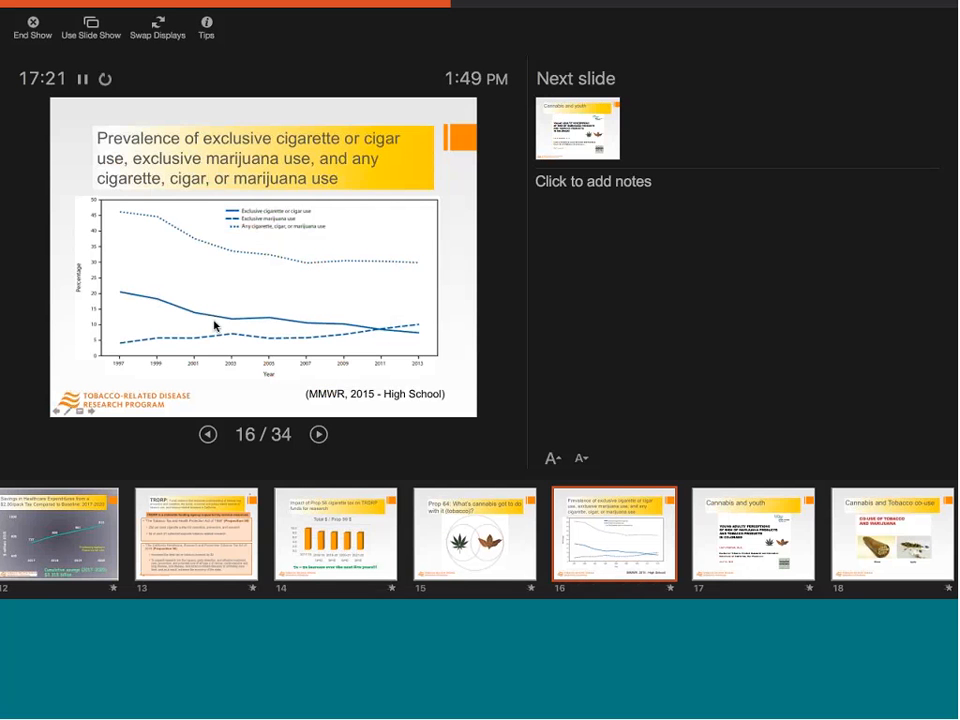
{"action": "mouse_move", "coordinate": [320, 325]}
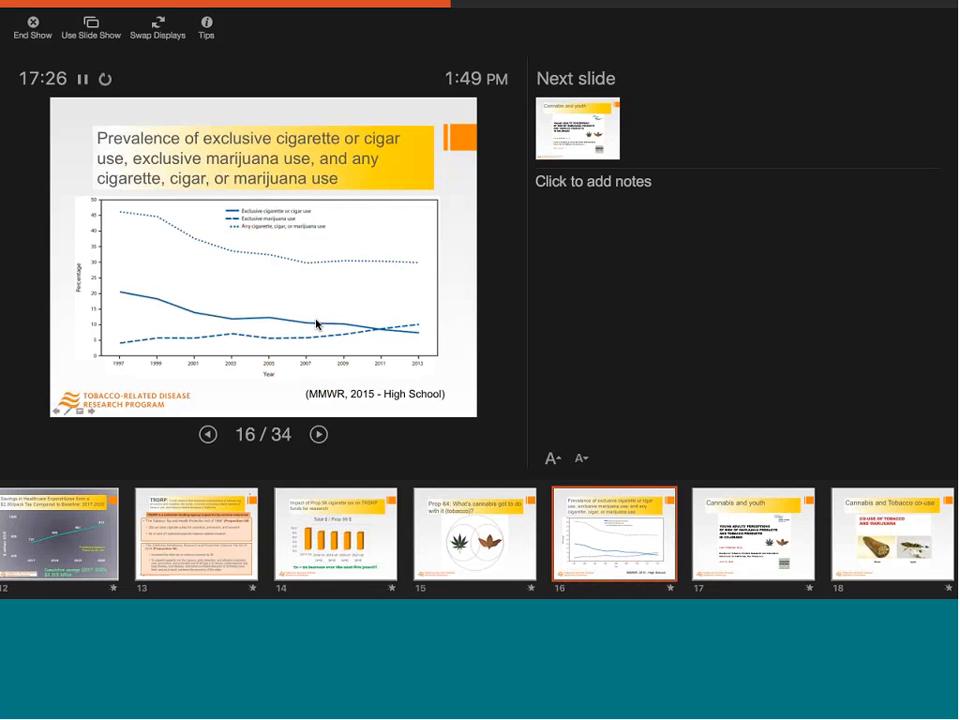
{"action": "mouse_move", "coordinate": [288, 312]}
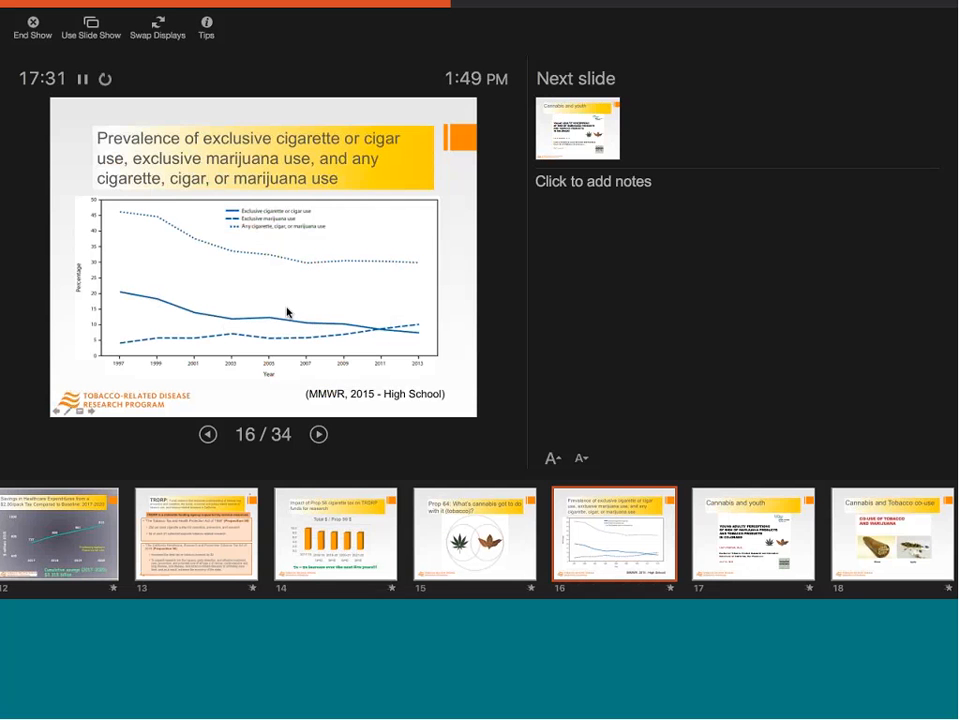
{"action": "mouse_move", "coordinate": [238, 333]}
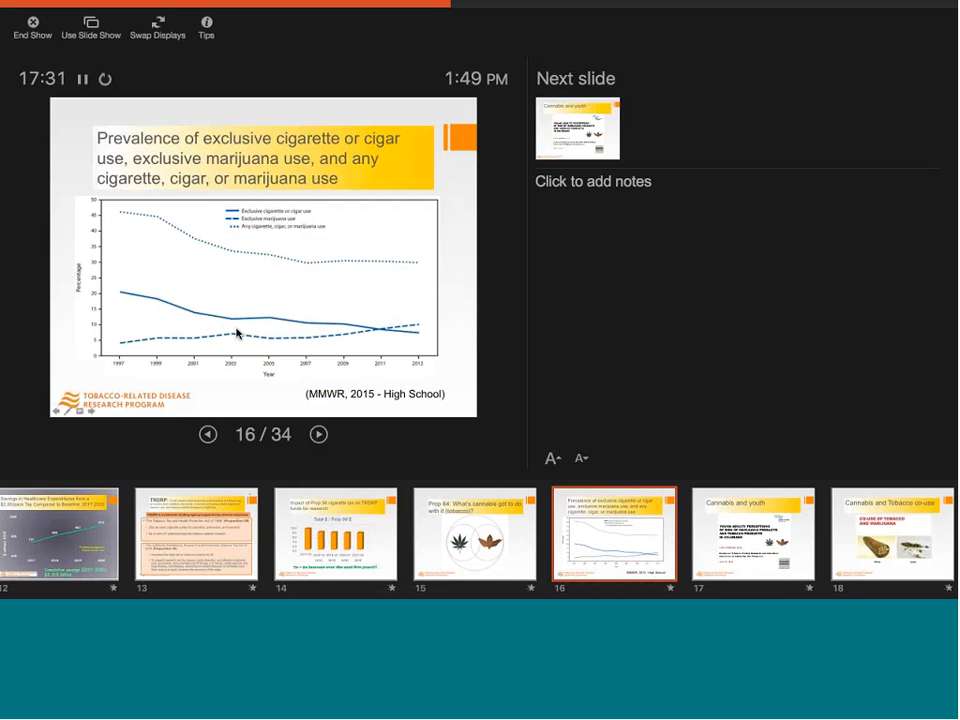
{"action": "mouse_move", "coordinate": [421, 313]}
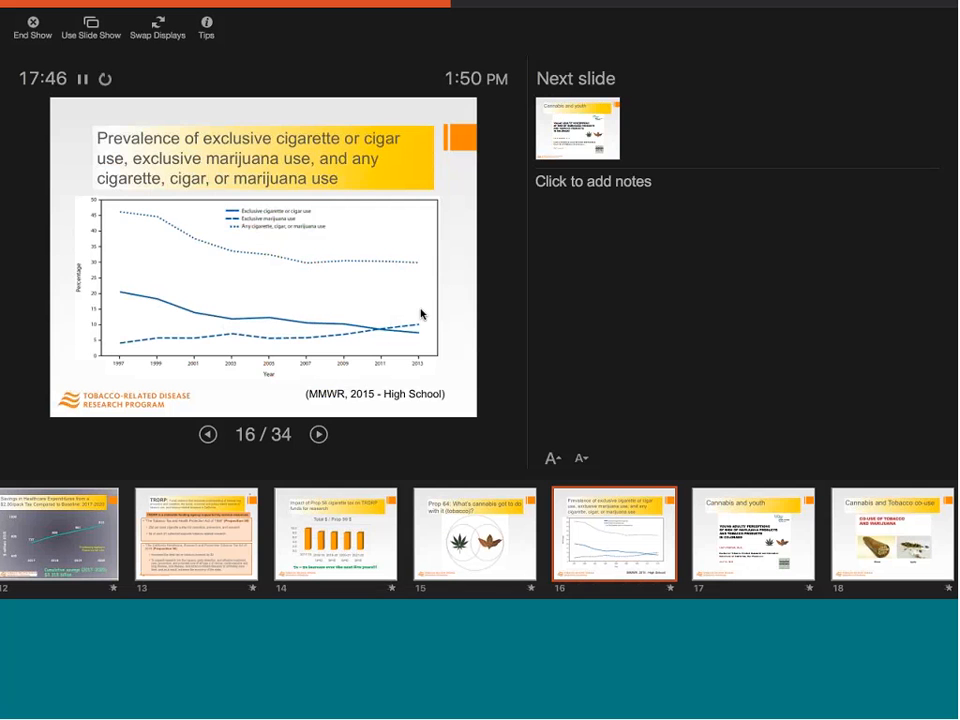
Step: Move through 'Cannabis and youth' and co-use to slide 19, 'Cannabis and Tobacco co-vape'
{"action": "left_click", "coordinate": [318, 434]}
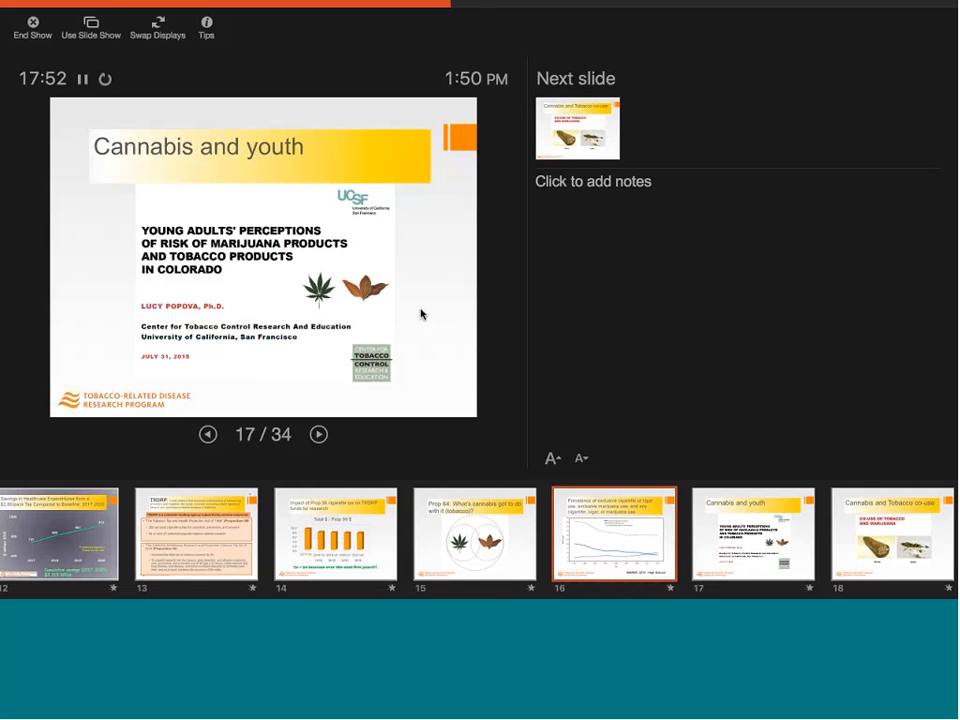
{"action": "left_click", "coordinate": [753, 535]}
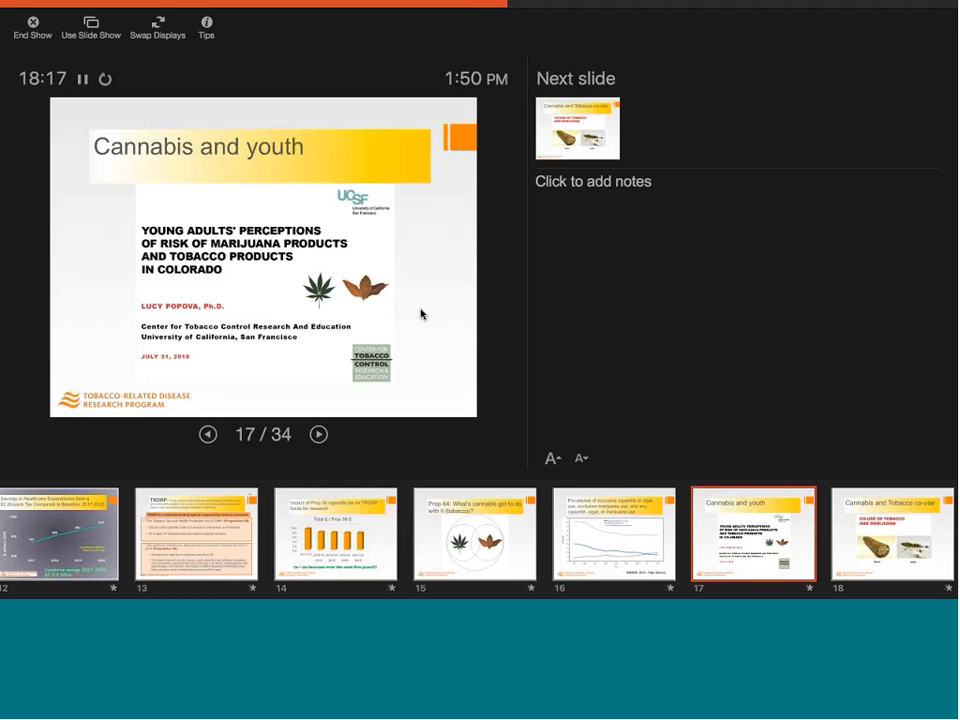
{"action": "left_click", "coordinate": [318, 434]}
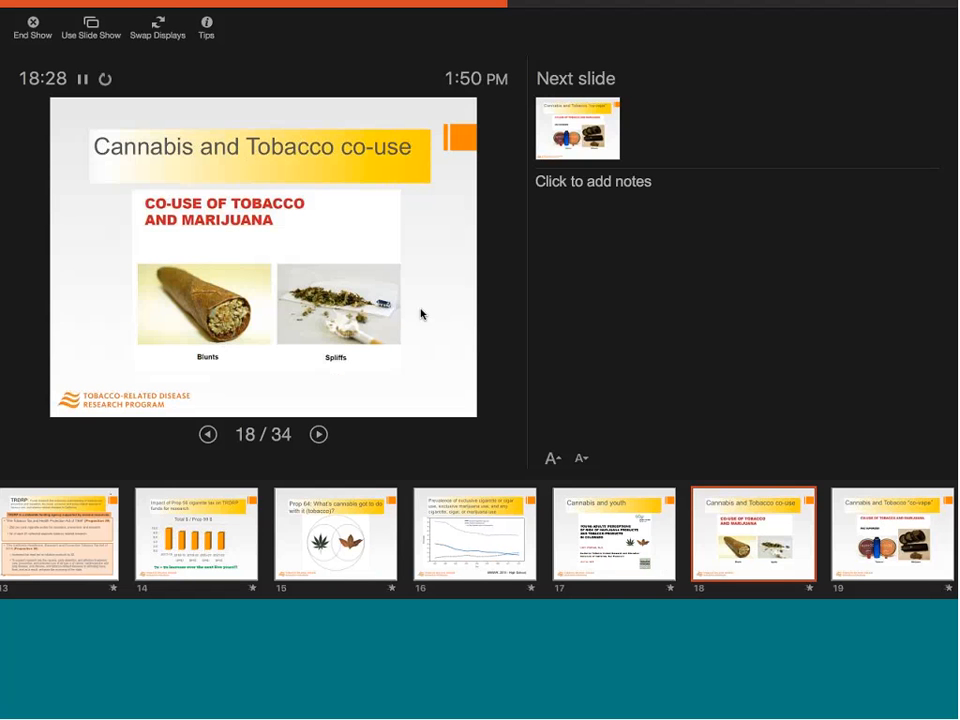
{"action": "left_click", "coordinate": [318, 434]}
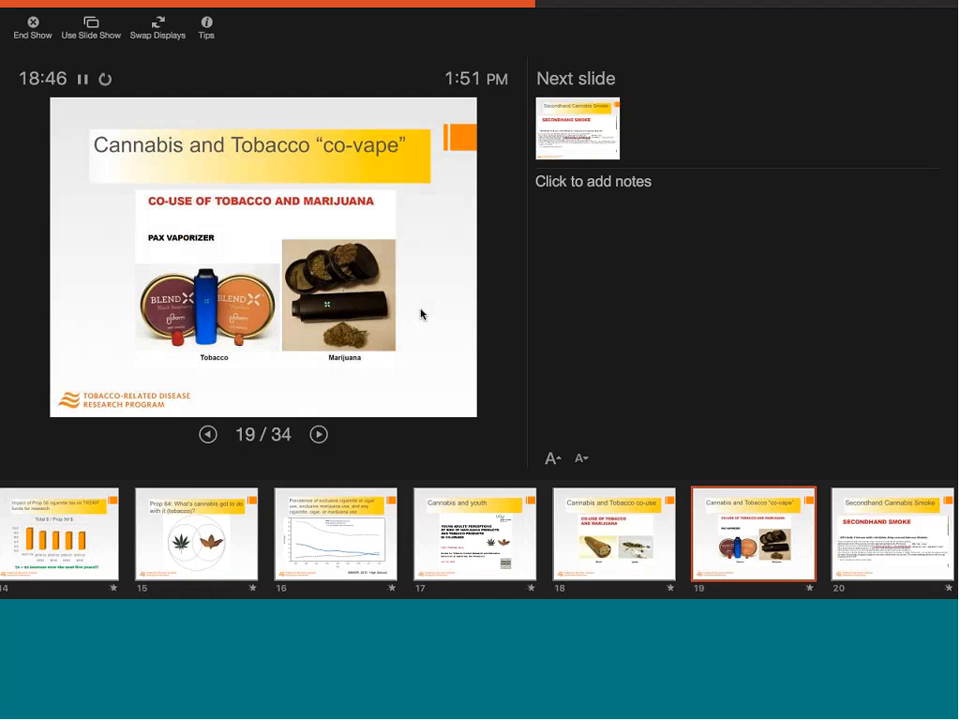
Step: Pass 'Secondhand Cannabis Smoke' to reach slide 21, 'Marijuana and SHS (Springer, 2014)'
{"action": "left_click", "coordinate": [318, 434]}
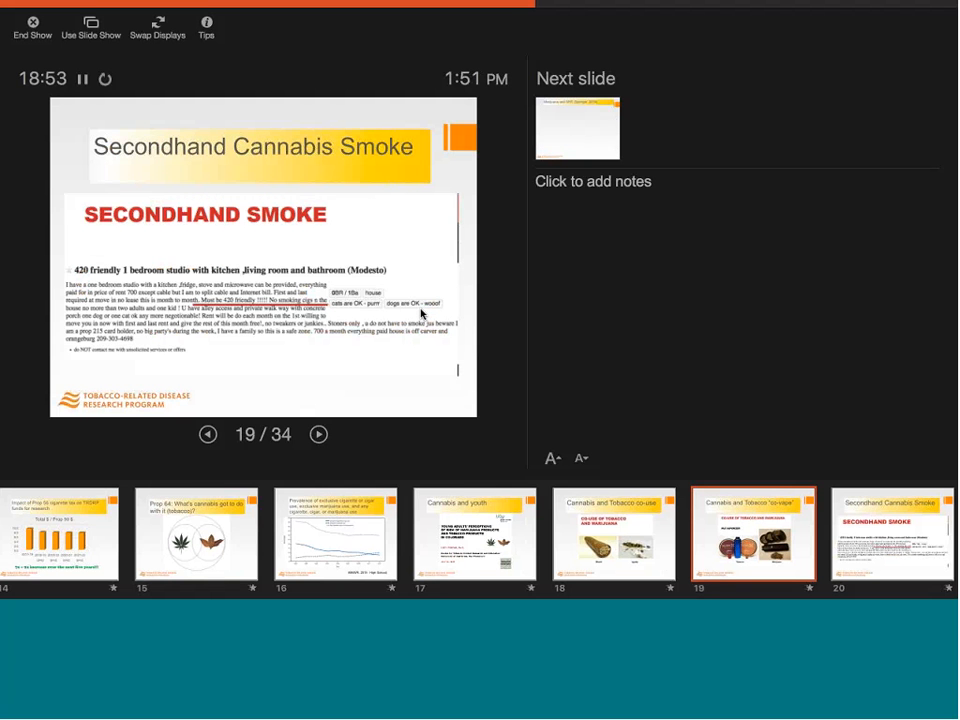
{"action": "left_click", "coordinate": [318, 434]}
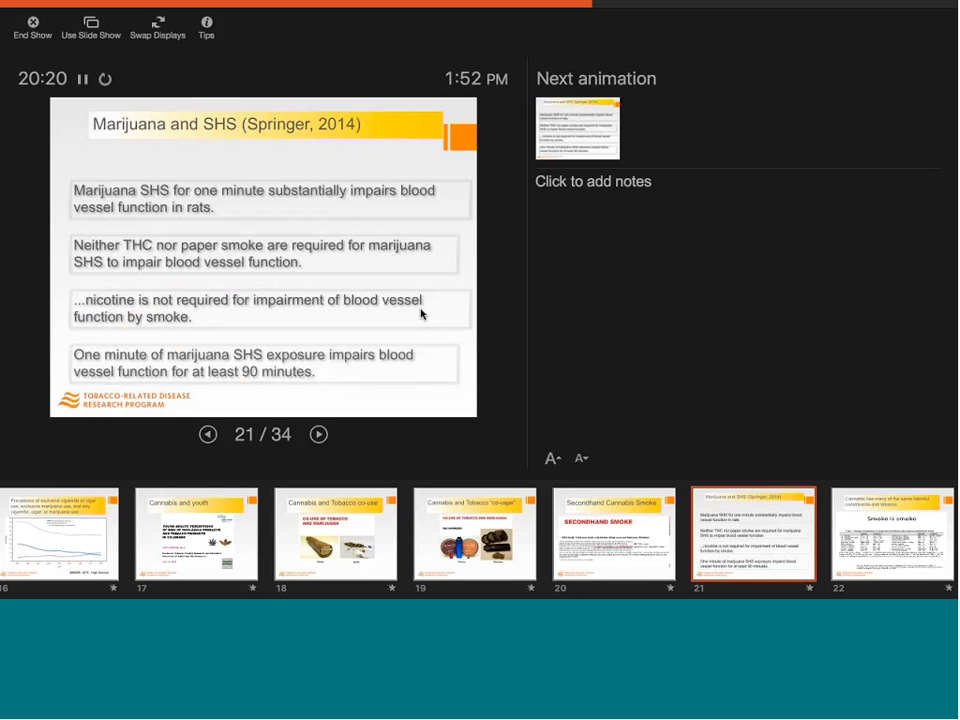
Step: Play slide 21's final animation, then advance past 'Smoke is smoke' to slide 23
{"action": "left_click", "coordinate": [318, 434]}
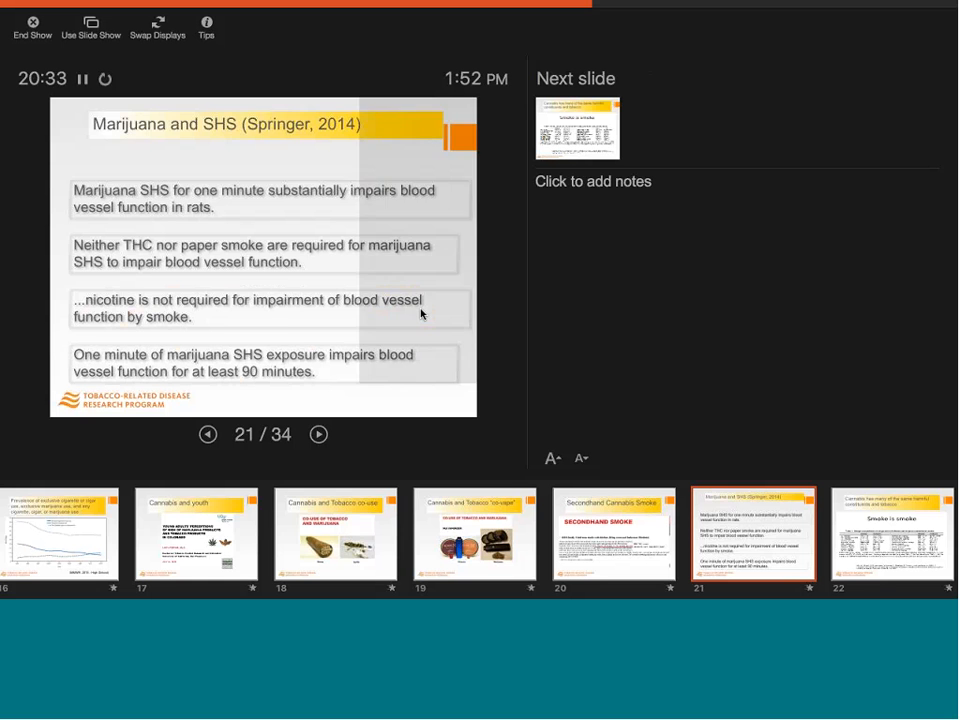
{"action": "left_click", "coordinate": [318, 434]}
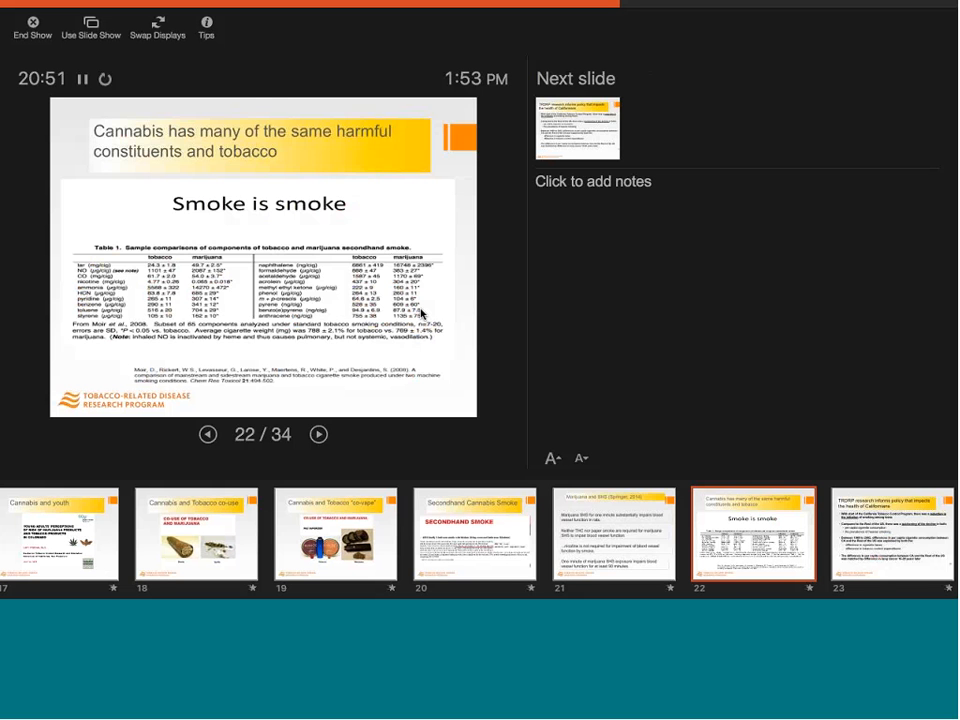
{"action": "left_click", "coordinate": [318, 434]}
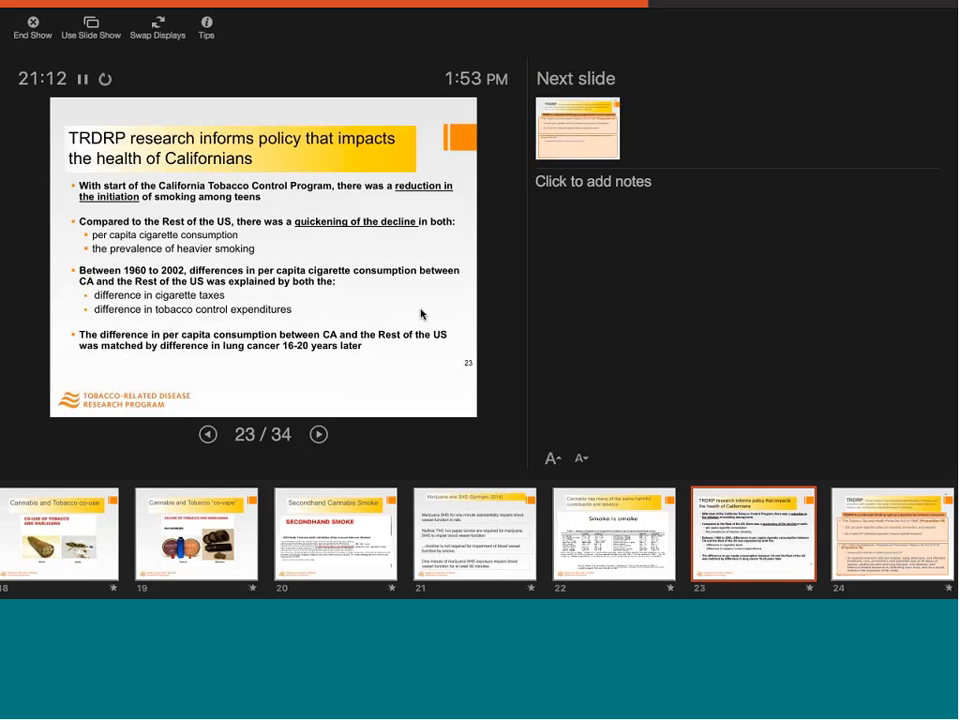
Step: Advance past TRDRP funding and Call for Applications to slide 26, '2018: Cycle Calendar'
{"action": "left_click", "coordinate": [318, 434]}
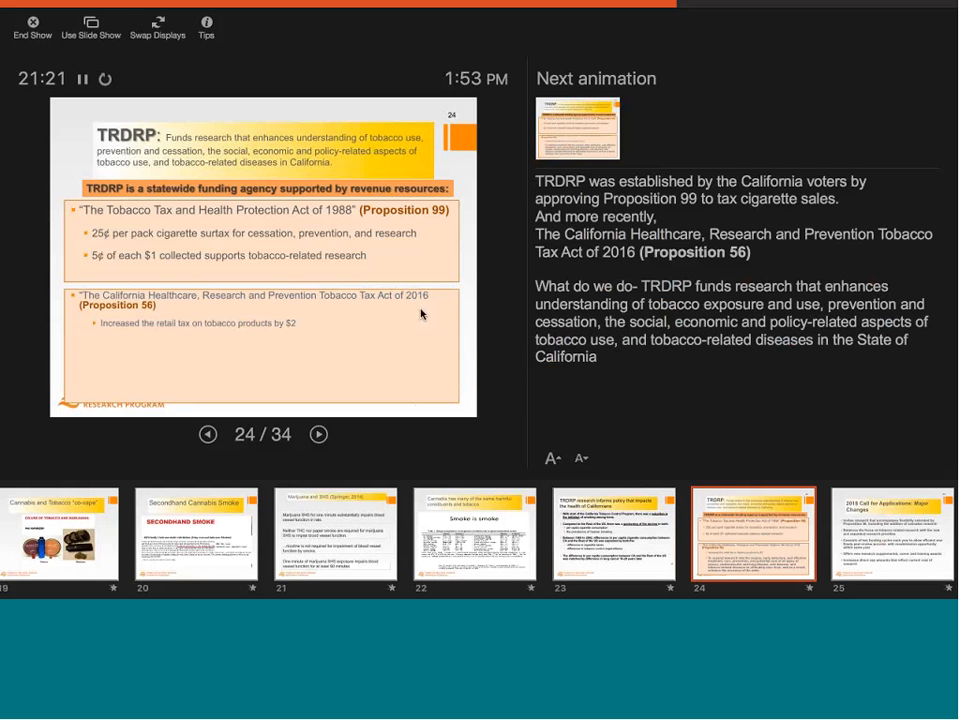
{"action": "left_click", "coordinate": [318, 434]}
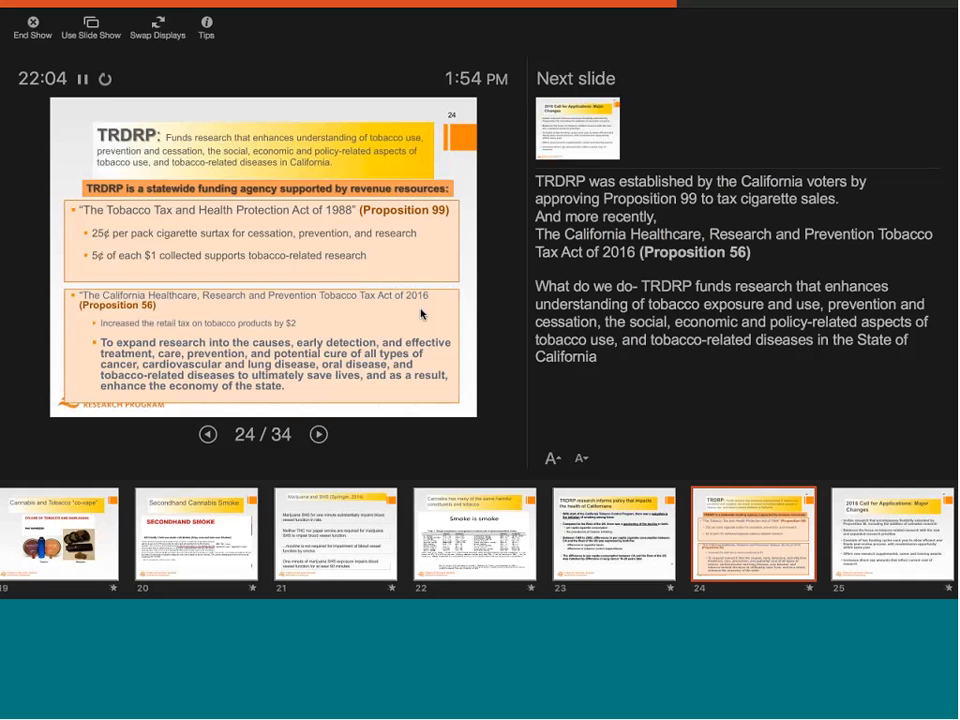
{"action": "left_click", "coordinate": [318, 434]}
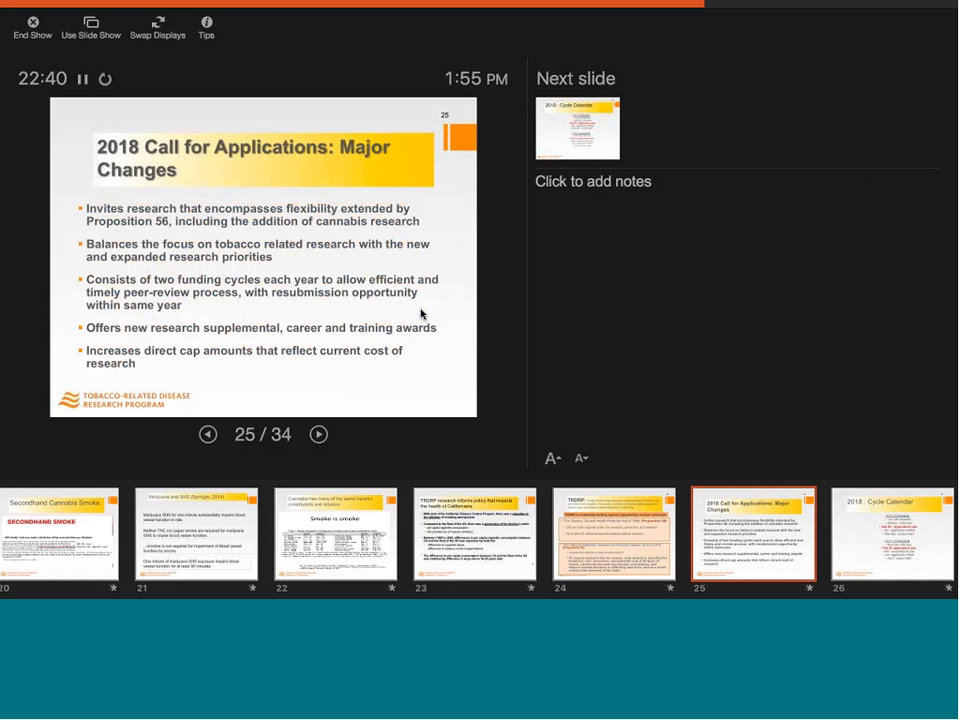
{"action": "left_click", "coordinate": [318, 434]}
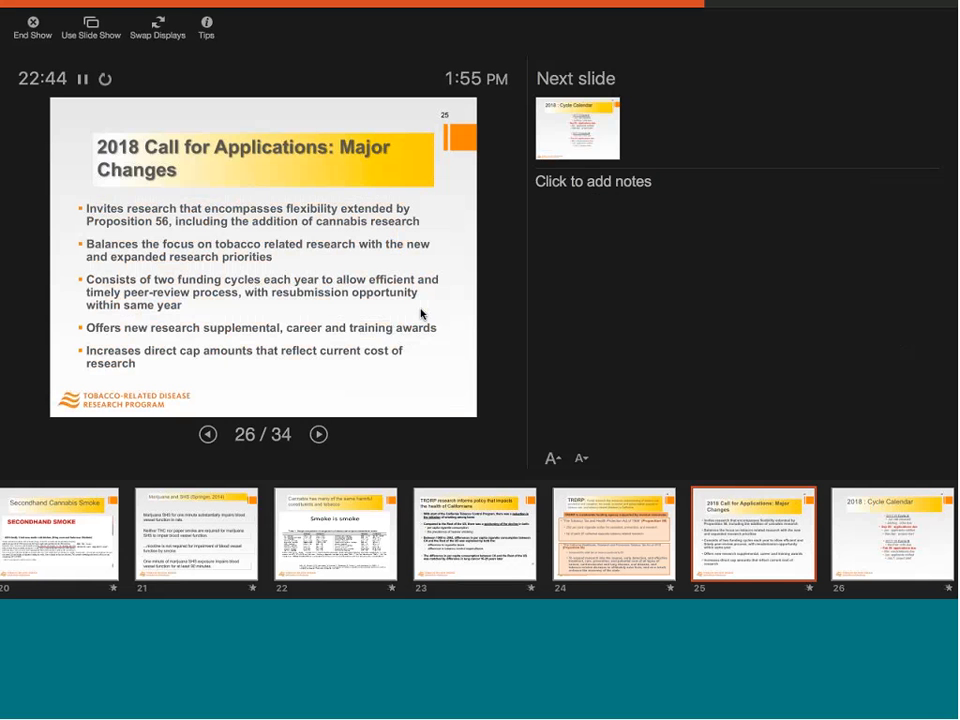
{"action": "left_click", "coordinate": [318, 434]}
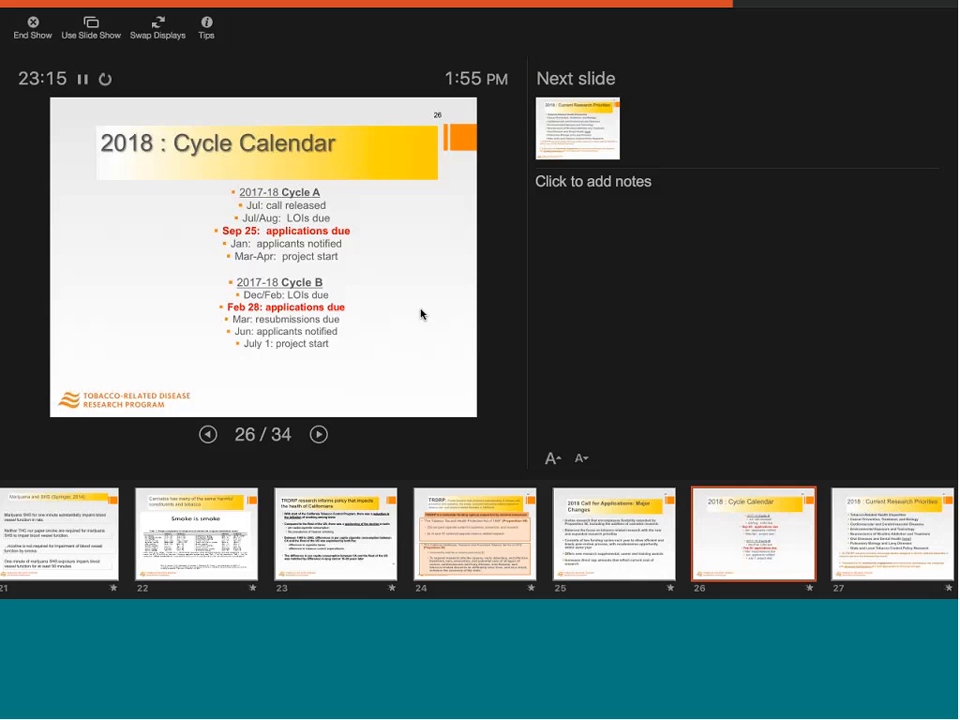
Step: Advance the show past Current Research Priorities and Neuroscience of Nicotine Addiction slides
{"action": "left_click", "coordinate": [318, 434]}
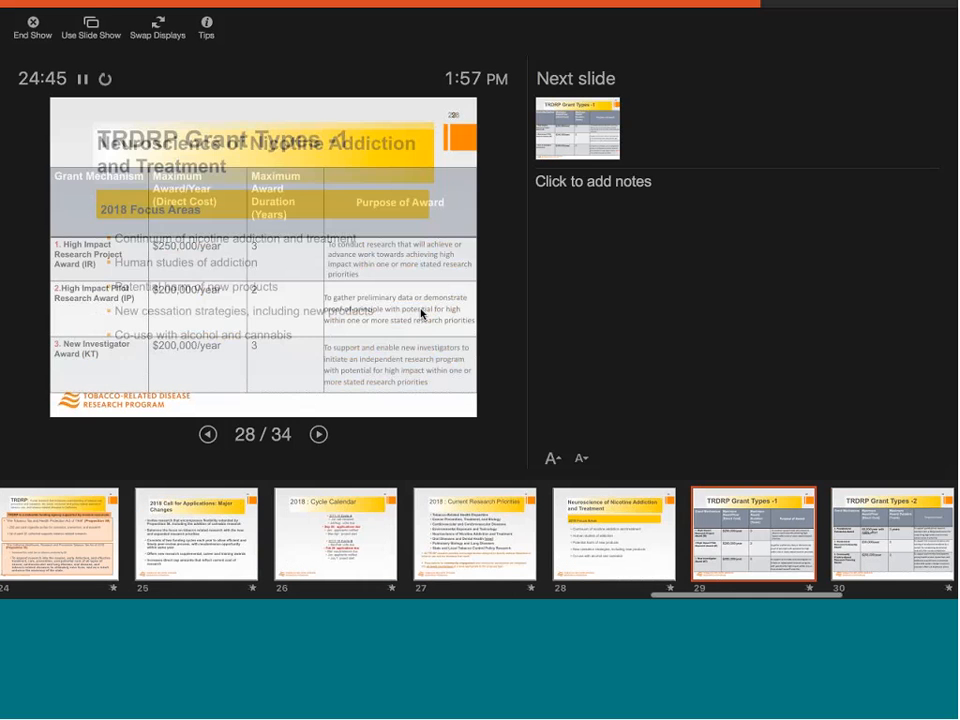
Step: Advance through TRDRP Grant Types -1 and -2 to slide 31, TRDRP Grant Supplements
{"action": "left_click", "coordinate": [318, 433]}
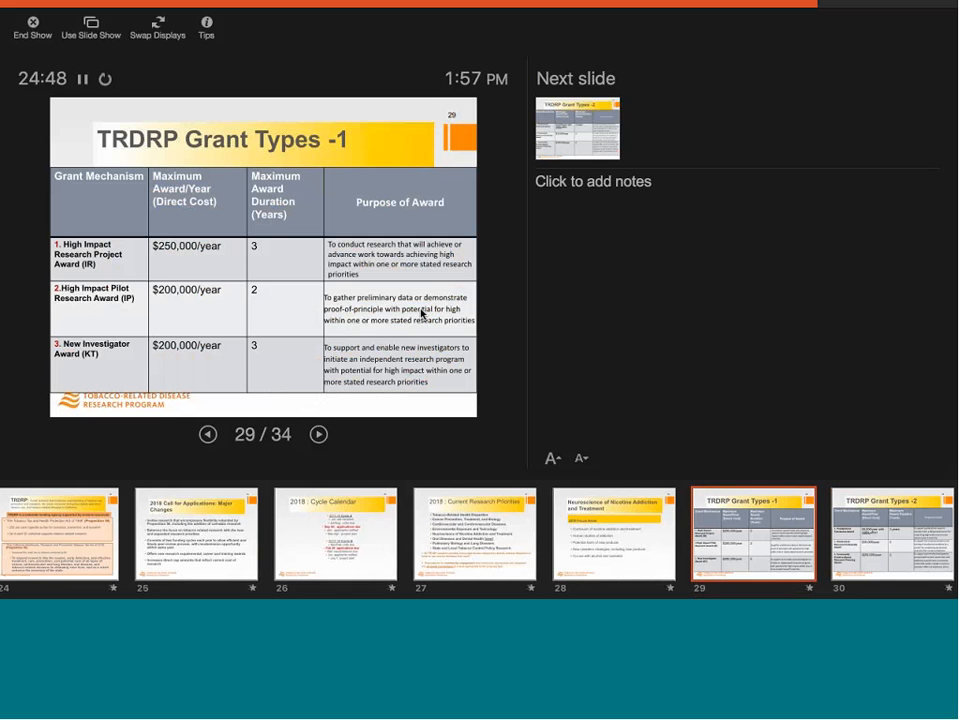
{"action": "left_click", "coordinate": [318, 434]}
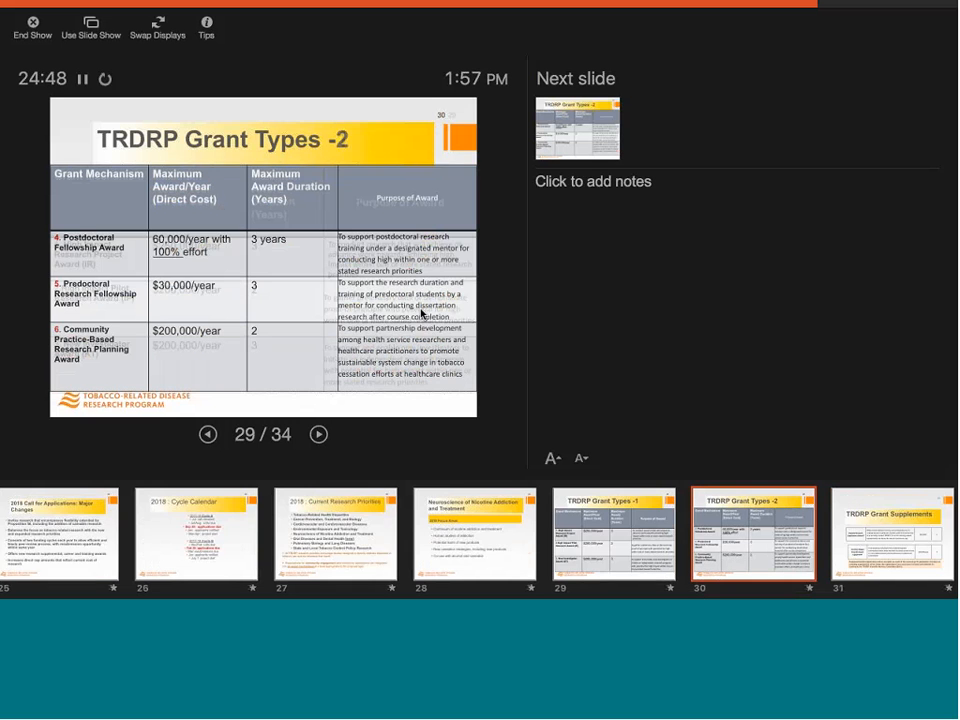
{"action": "left_click", "coordinate": [318, 434]}
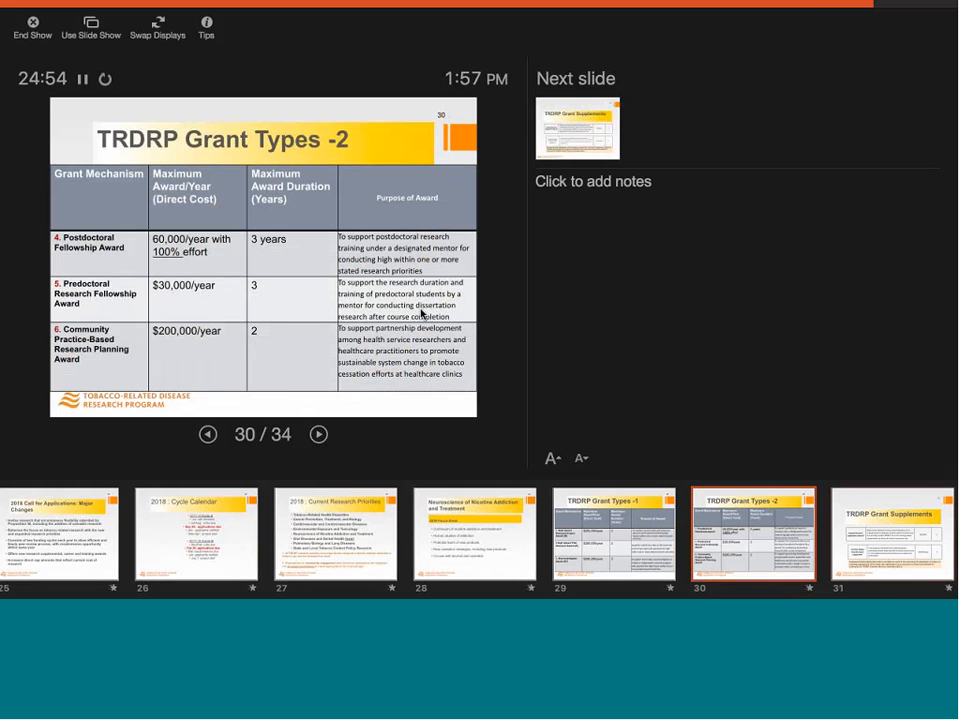
{"action": "left_click", "coordinate": [318, 433]}
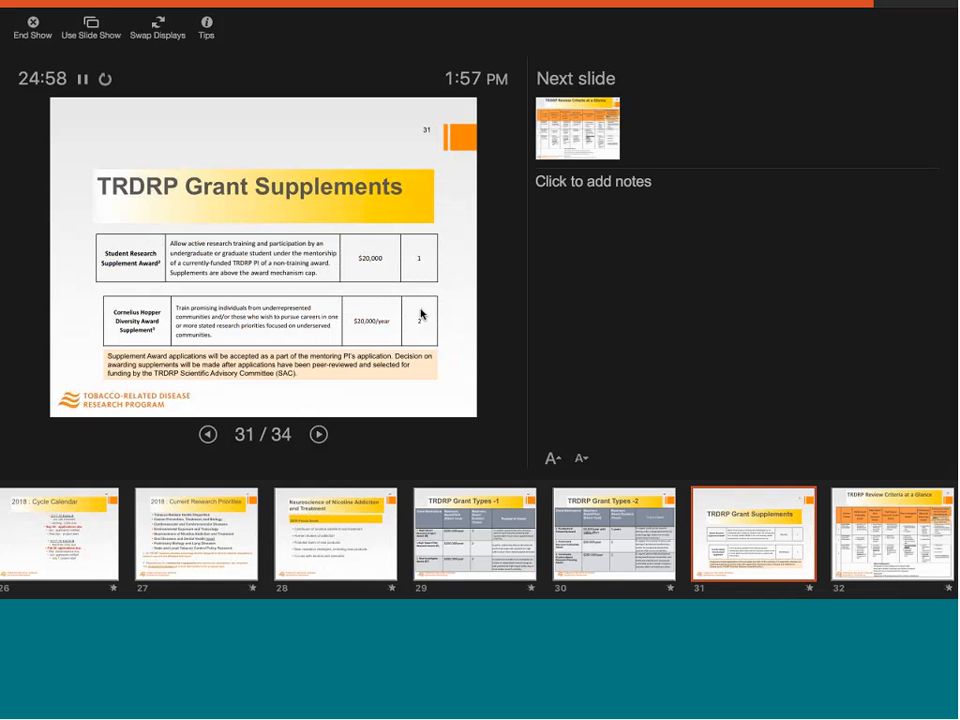
Step: Advance through Review Criteria at a Glance and Community Engagement to slide 34, Thank You!
{"action": "left_click", "coordinate": [318, 434]}
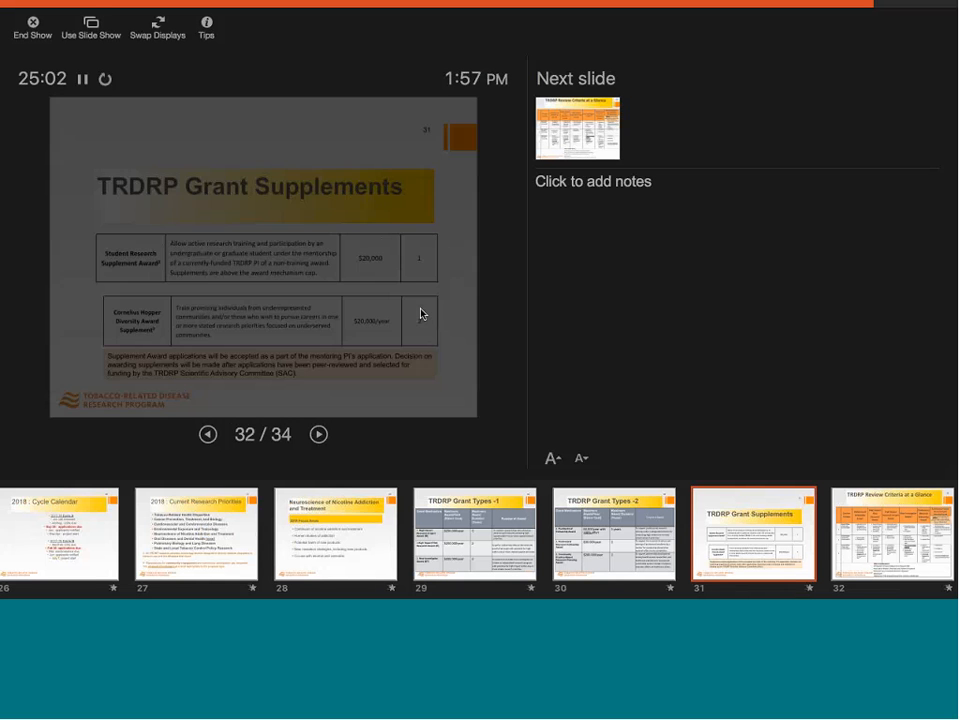
{"action": "left_click", "coordinate": [318, 433]}
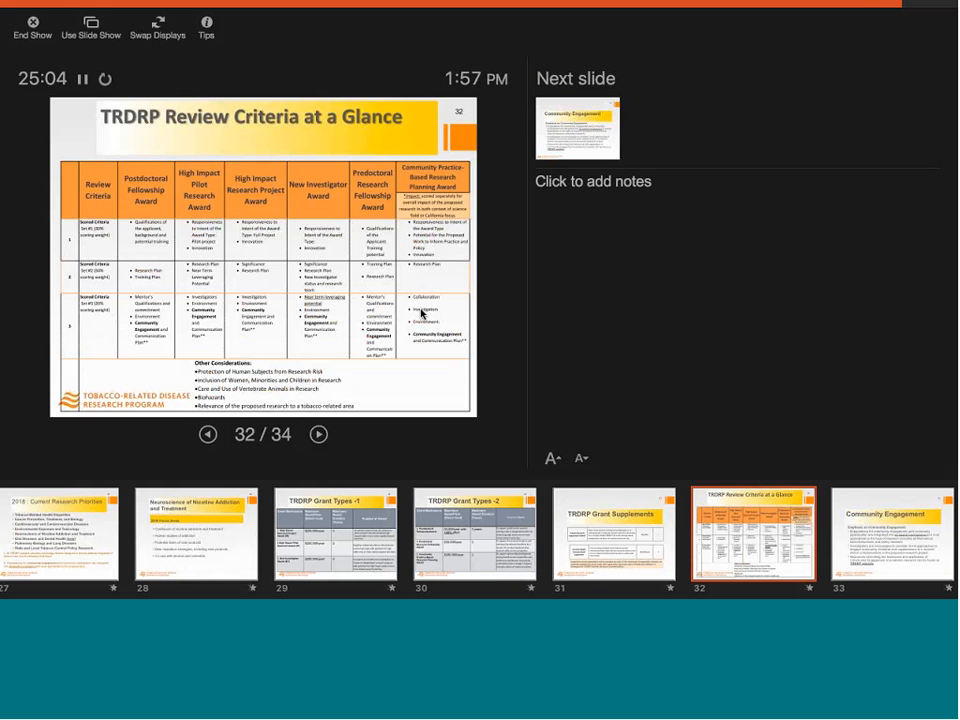
{"action": "left_click", "coordinate": [318, 434]}
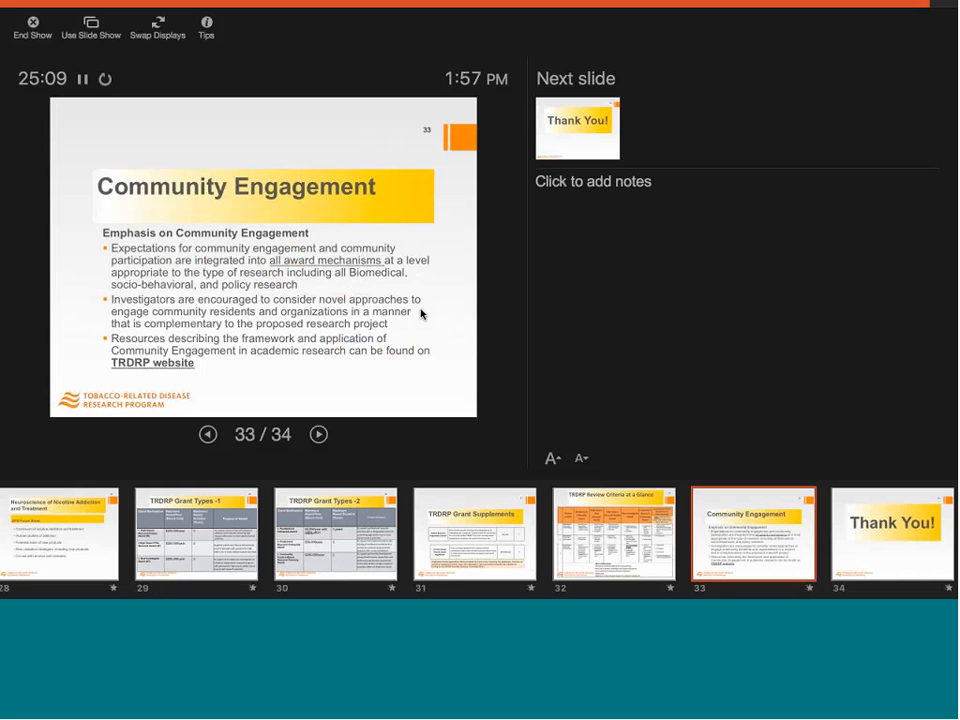
{"action": "left_click", "coordinate": [318, 434]}
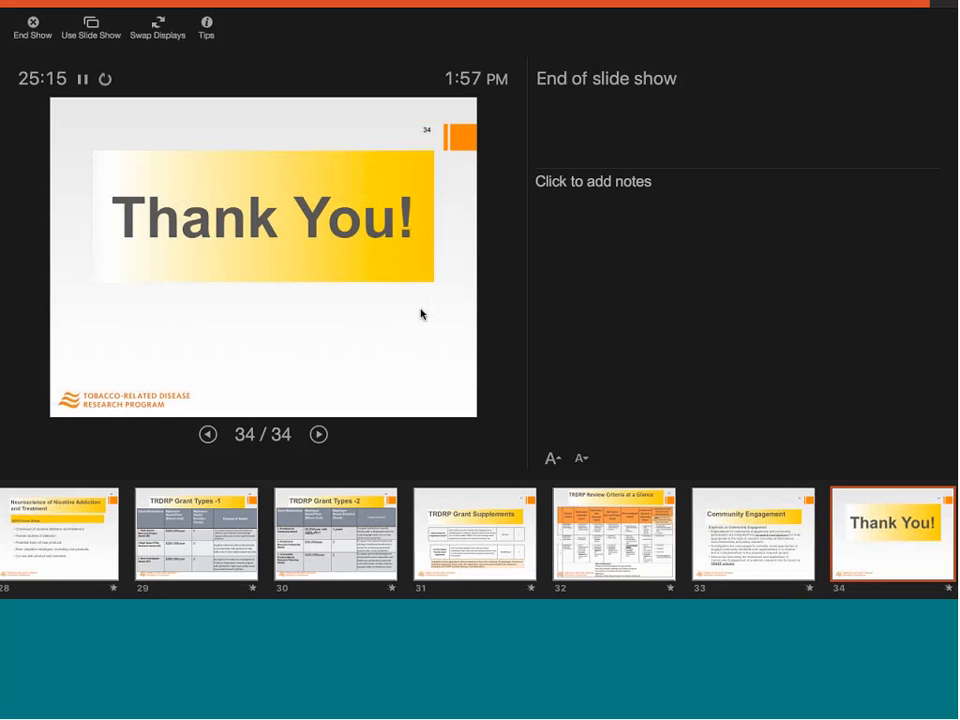